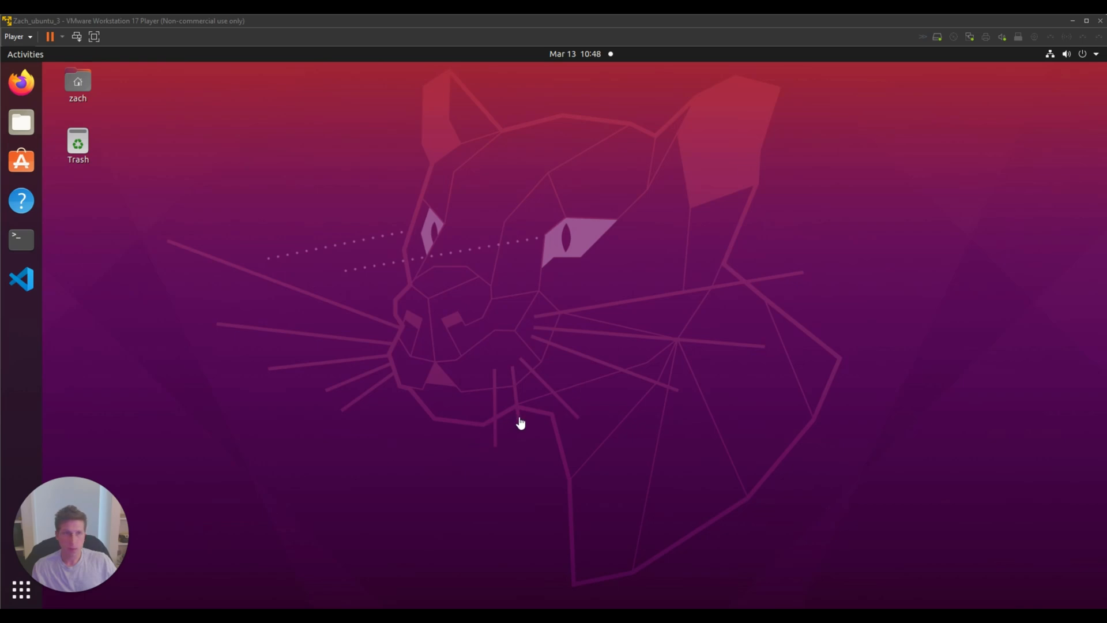
mouse_move(718, 349)
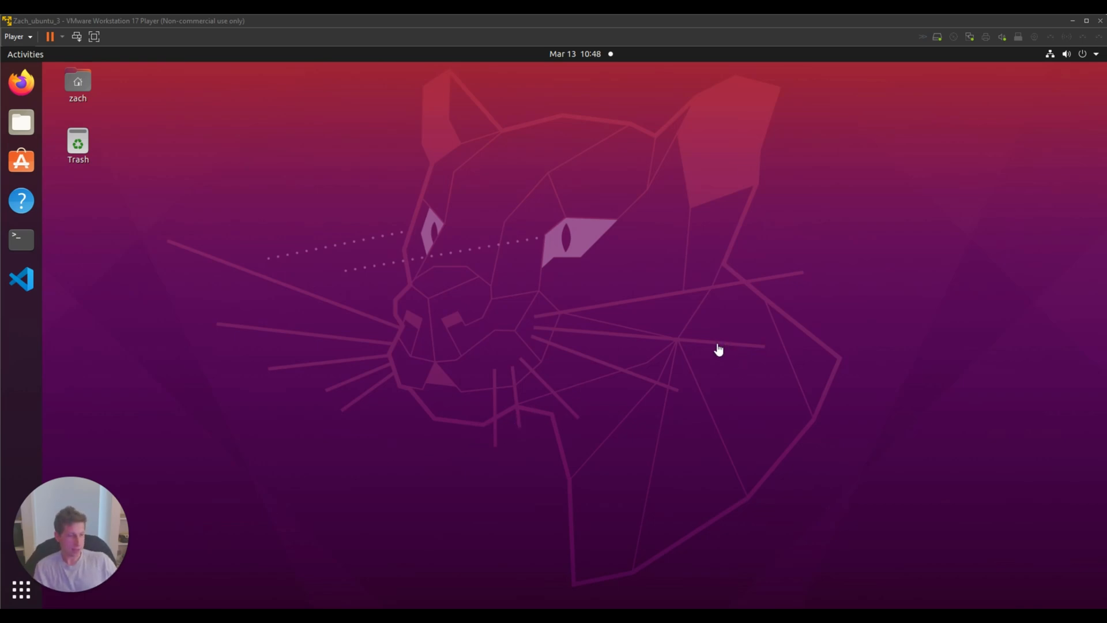
mouse_move(715, 480)
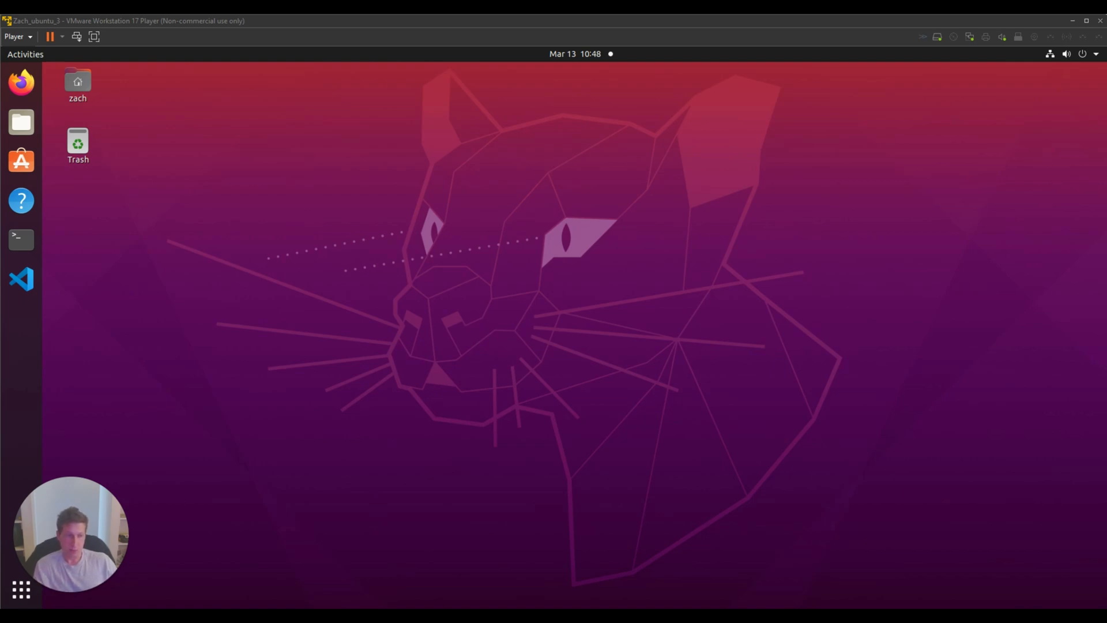
mouse_move(355, 483)
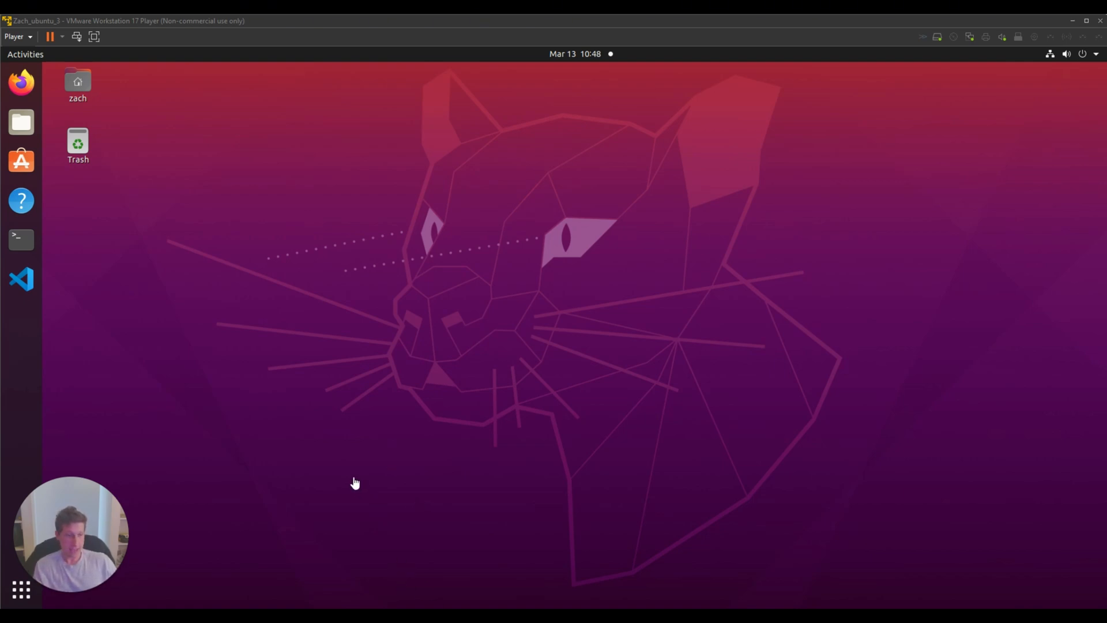
mouse_move(275, 115)
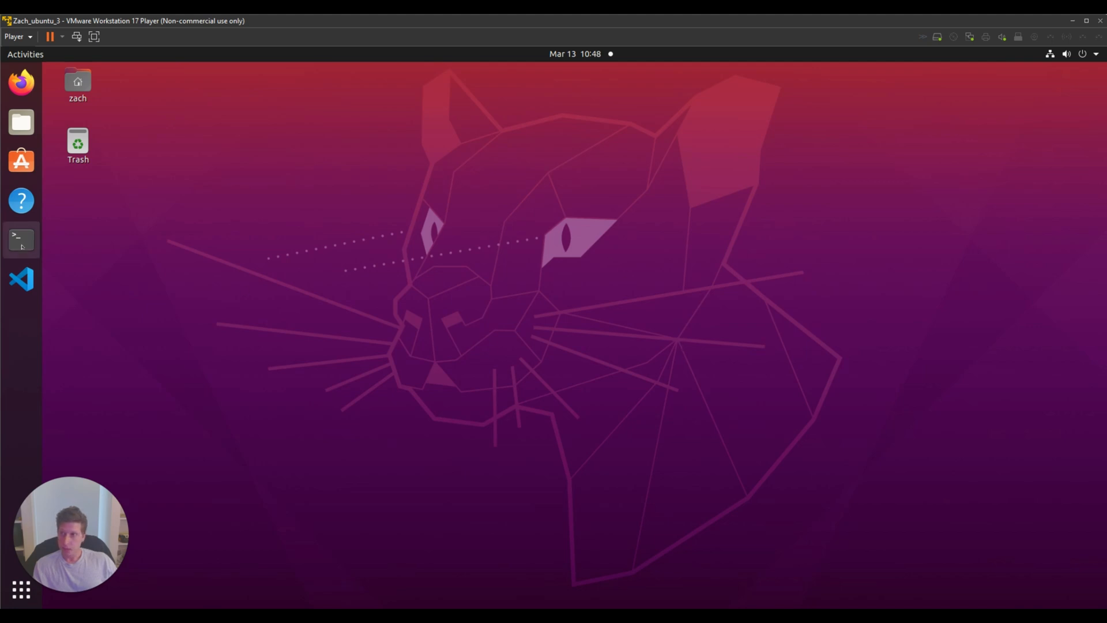
Open GNOME Terminal and connect via adb shell to the VOXL2 at 192.168.0.127.
click(21, 239)
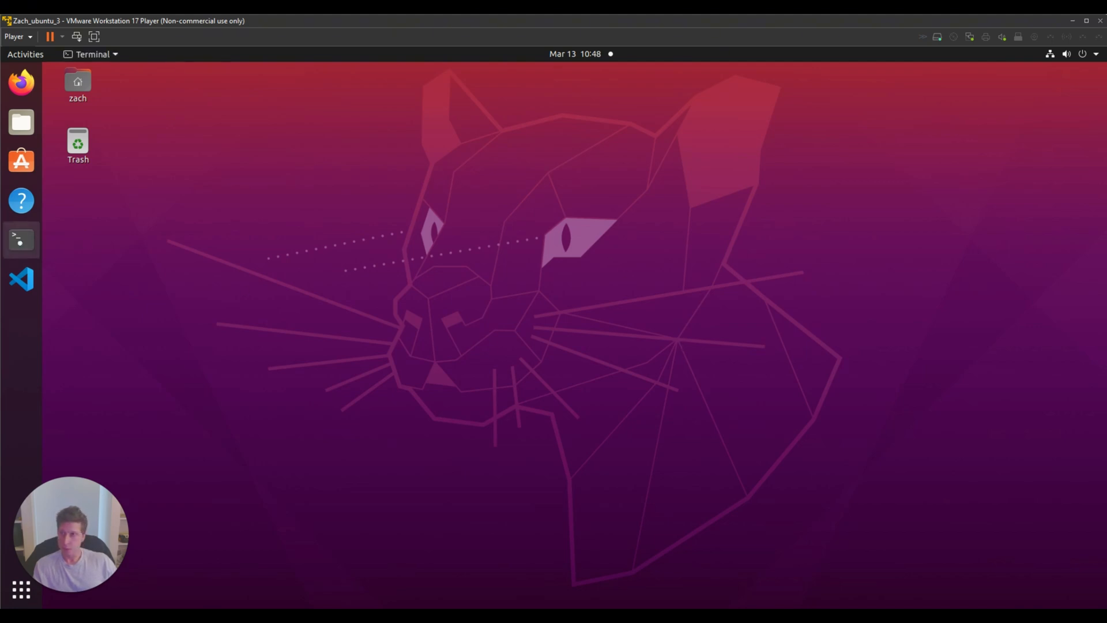
click(20, 240)
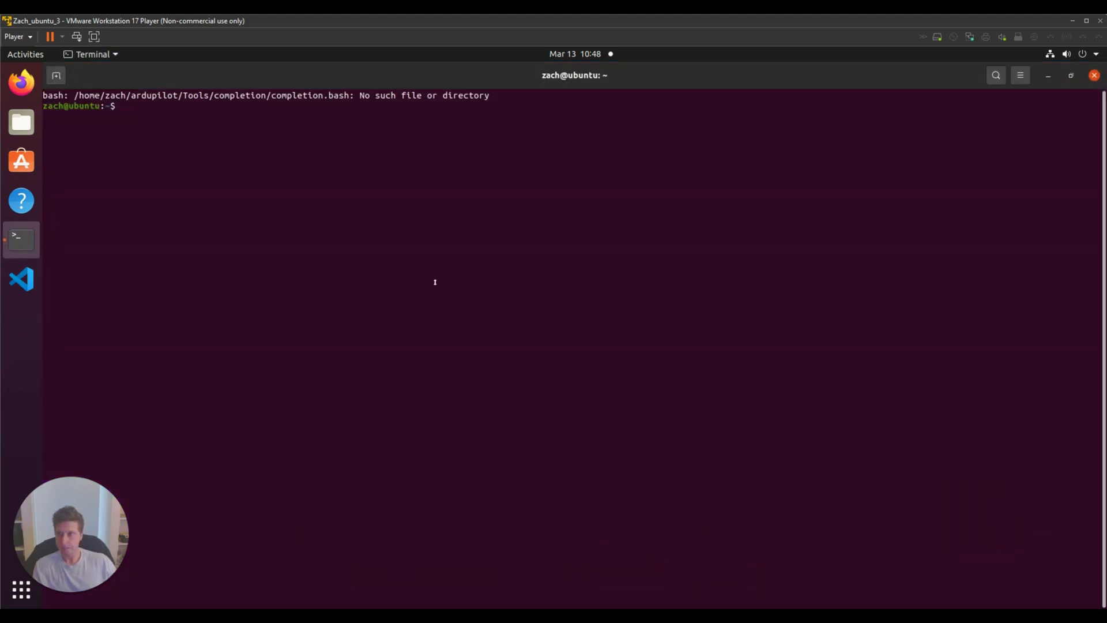
click(15, 35)
text(adb)
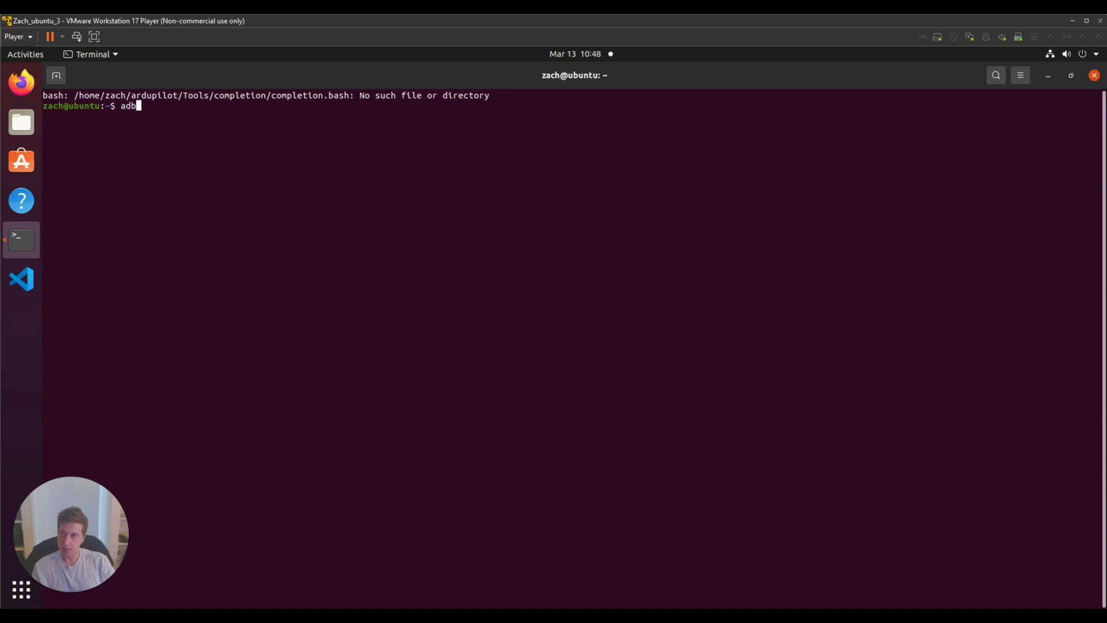
text( shell)
key(Return)
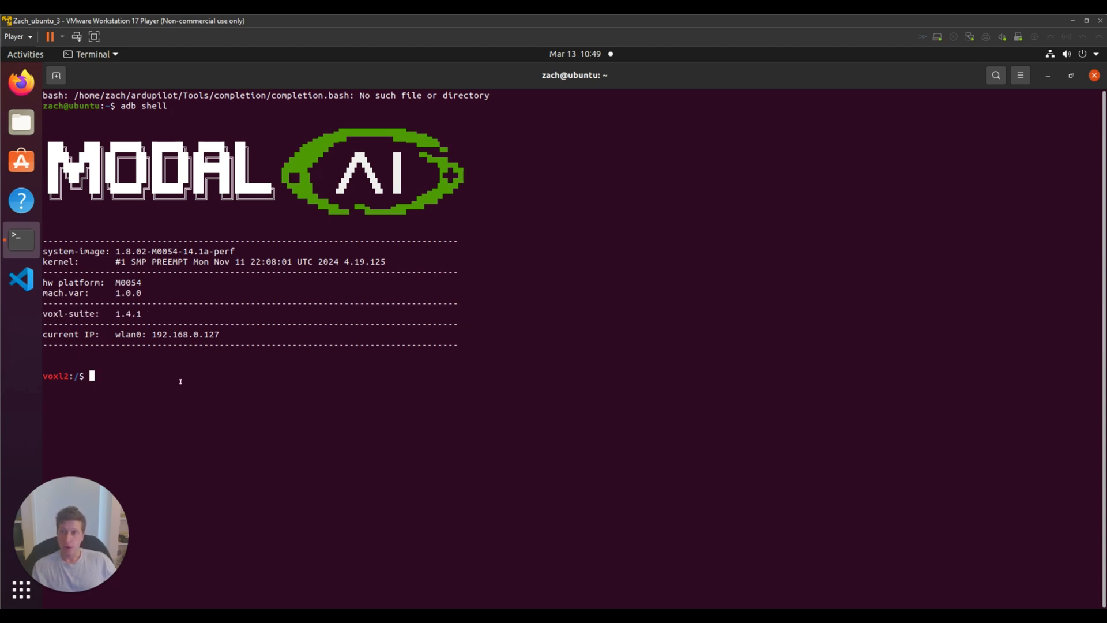
mouse_move(205, 391)
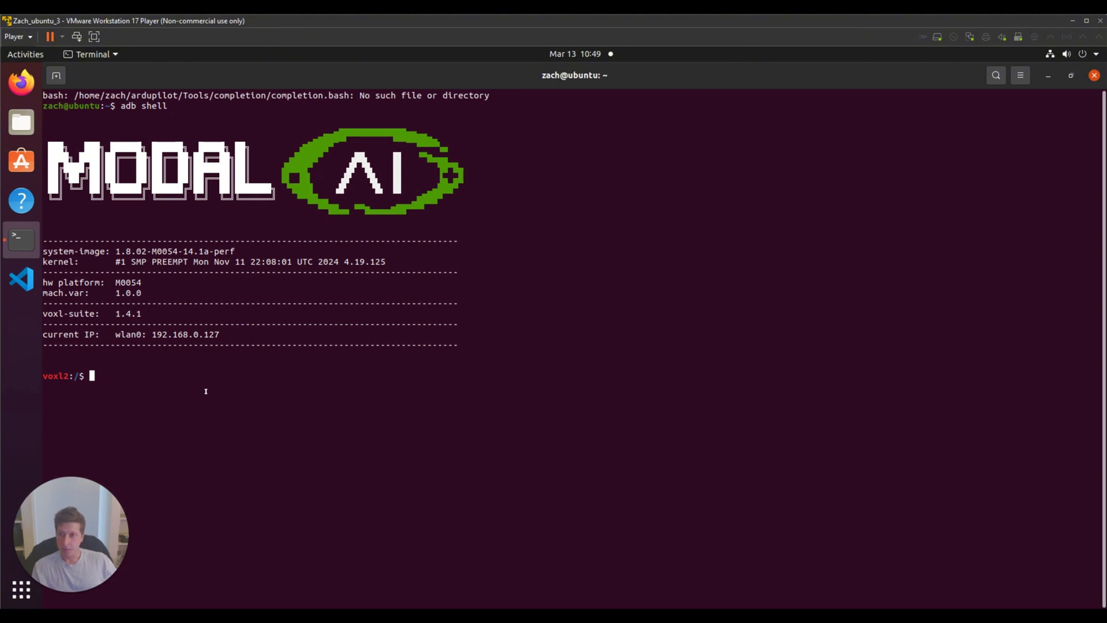
mouse_move(323, 418)
text(cd)
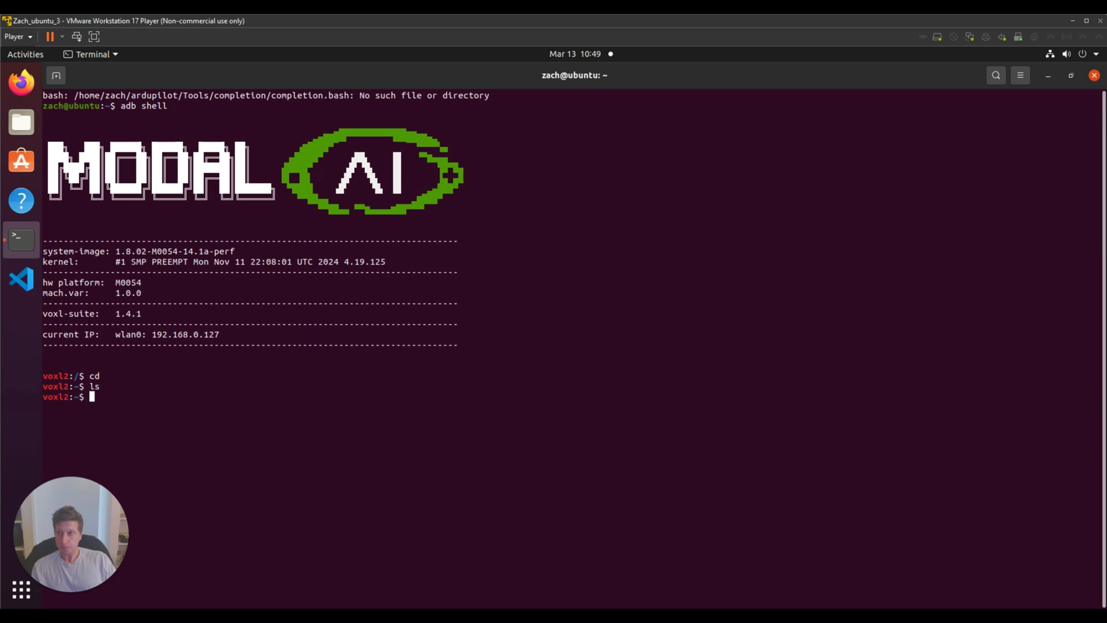
Run voxl-inspect-services to check running services, then enter voxl-inspect-cam.
text(voxl-)
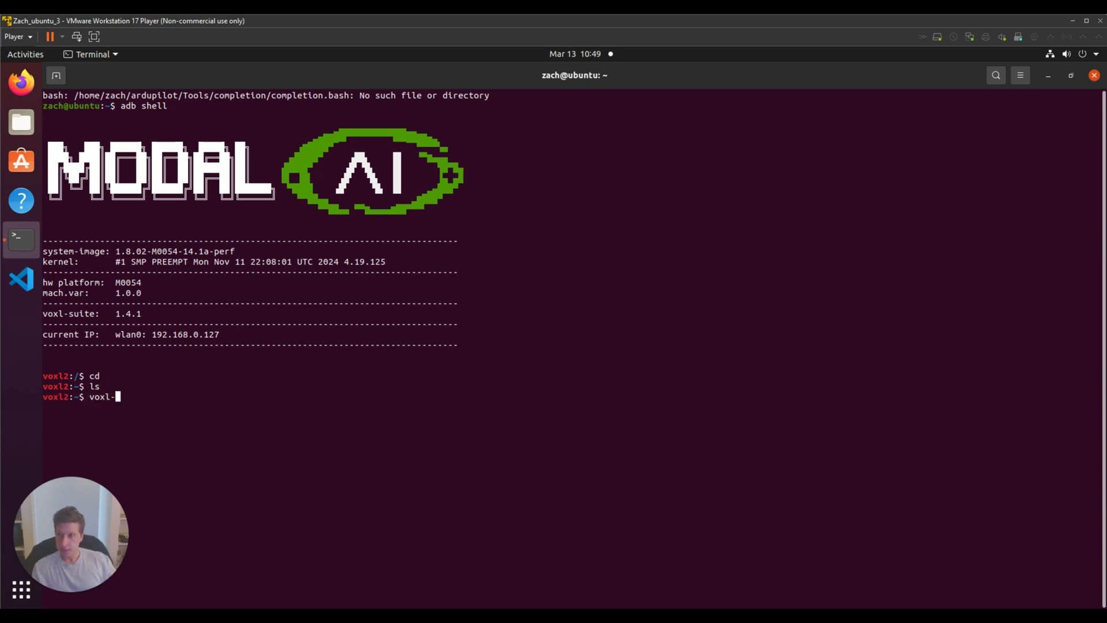
text(inspect-server)
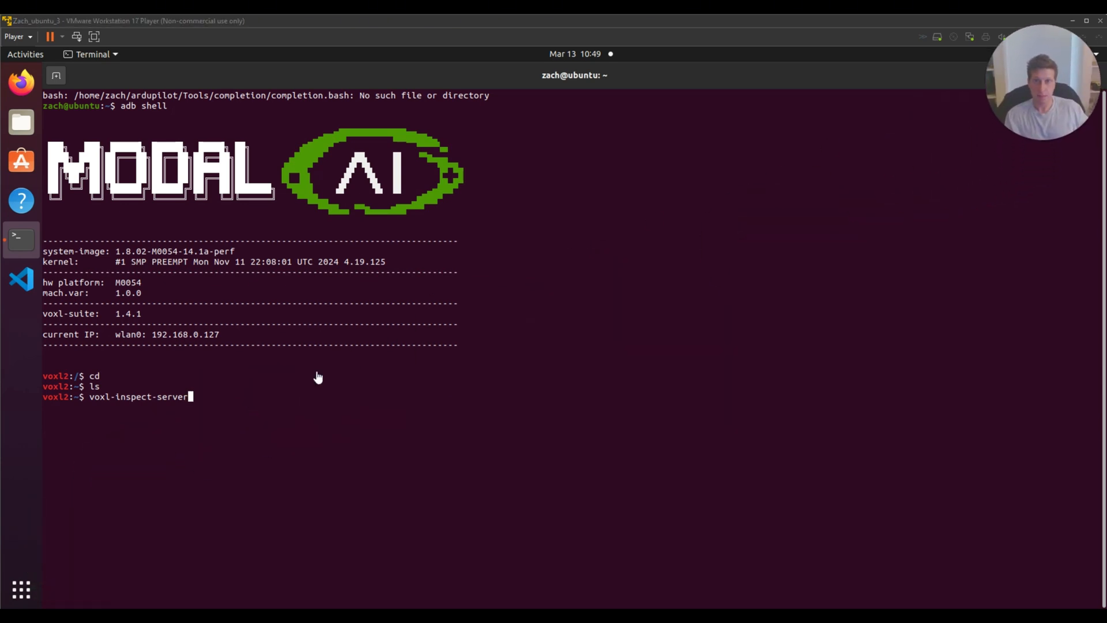
key(BackSpace)
text(ices)
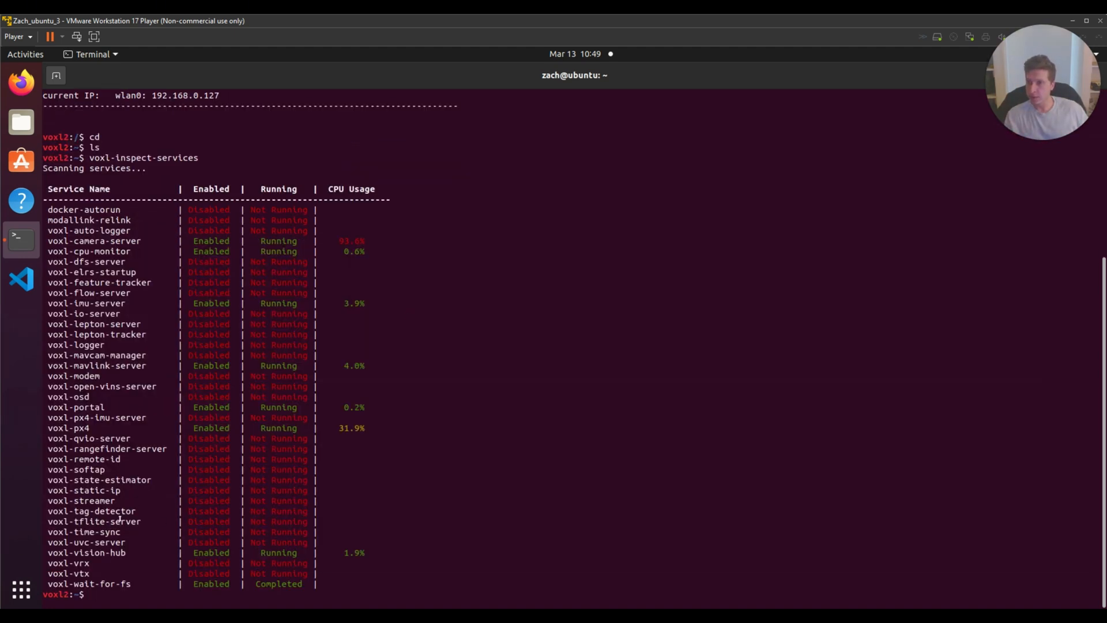
text(vo)
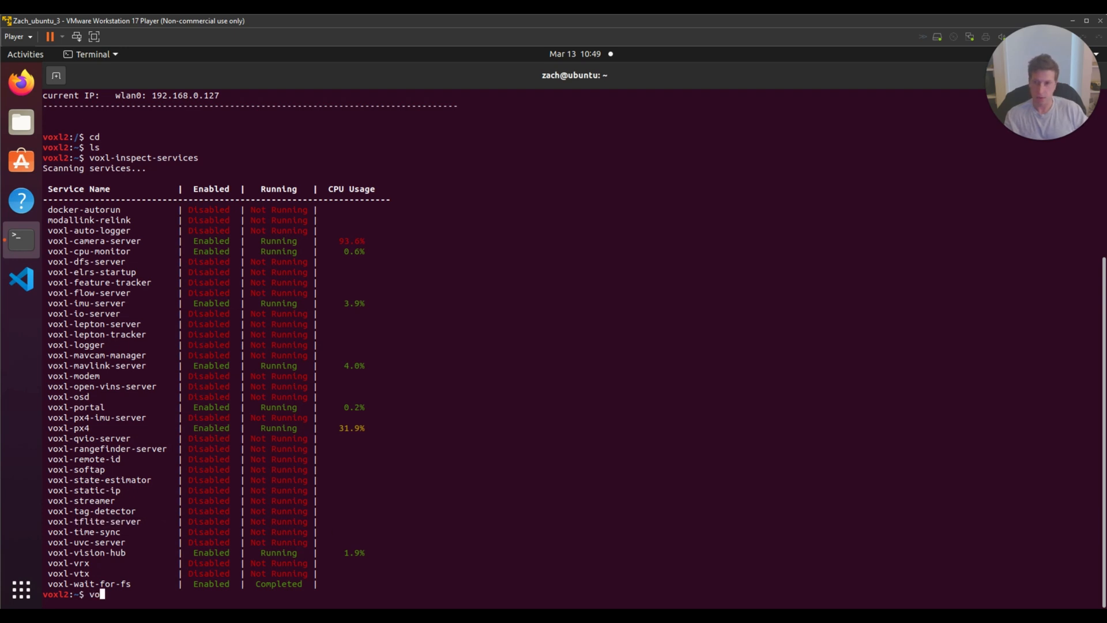
text(xl-inspect-cam)
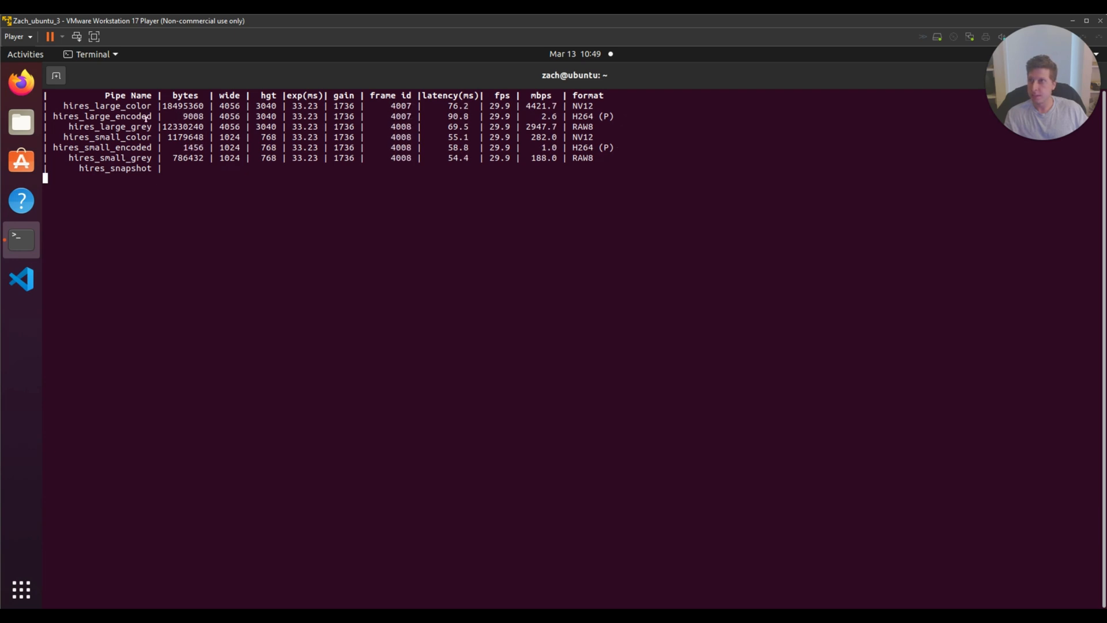
Stop the hires camera inspection with Ctrl+C and enter ifconfig.
key(ctrl+c)
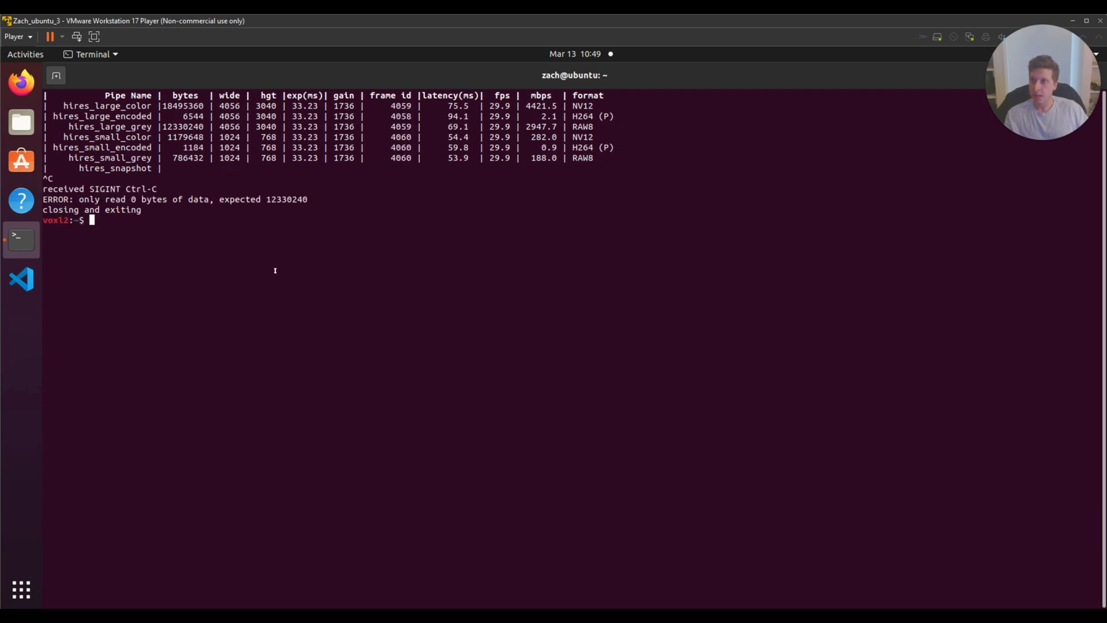
key(ctrl+c)
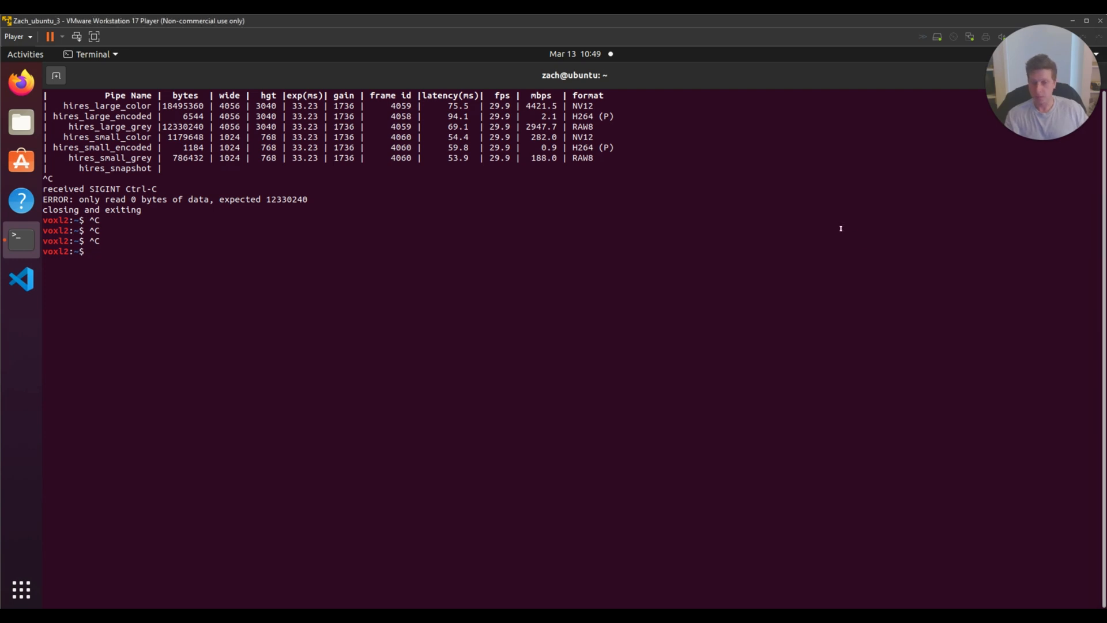
text(ifconfig)
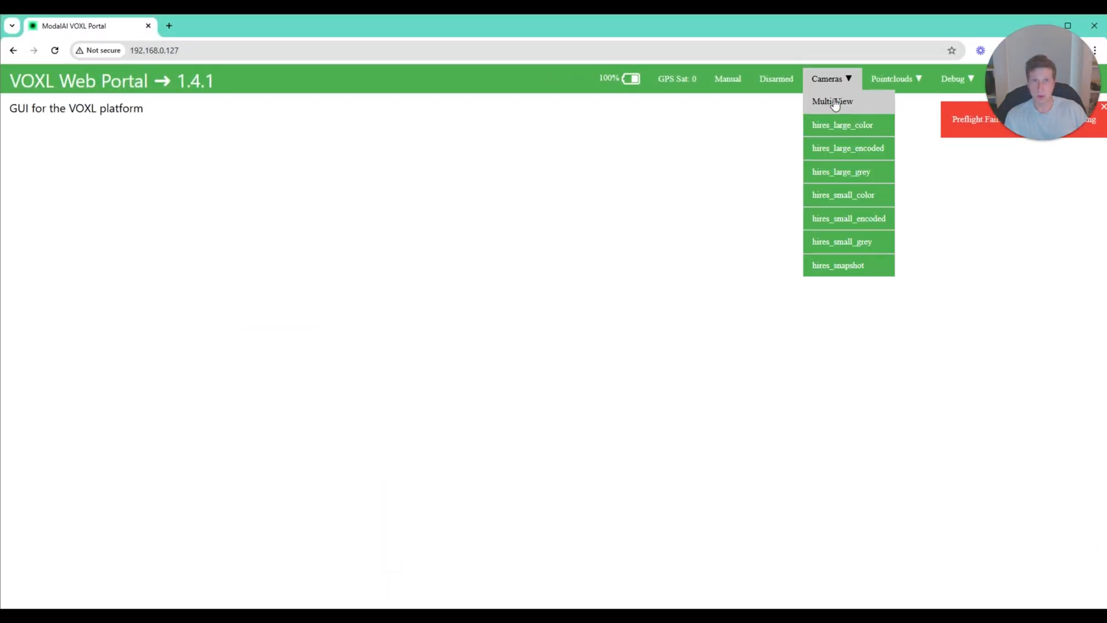
Show the camera streams in Portal Multi-View, then launch voxl-configure-tflite.
click(843, 194)
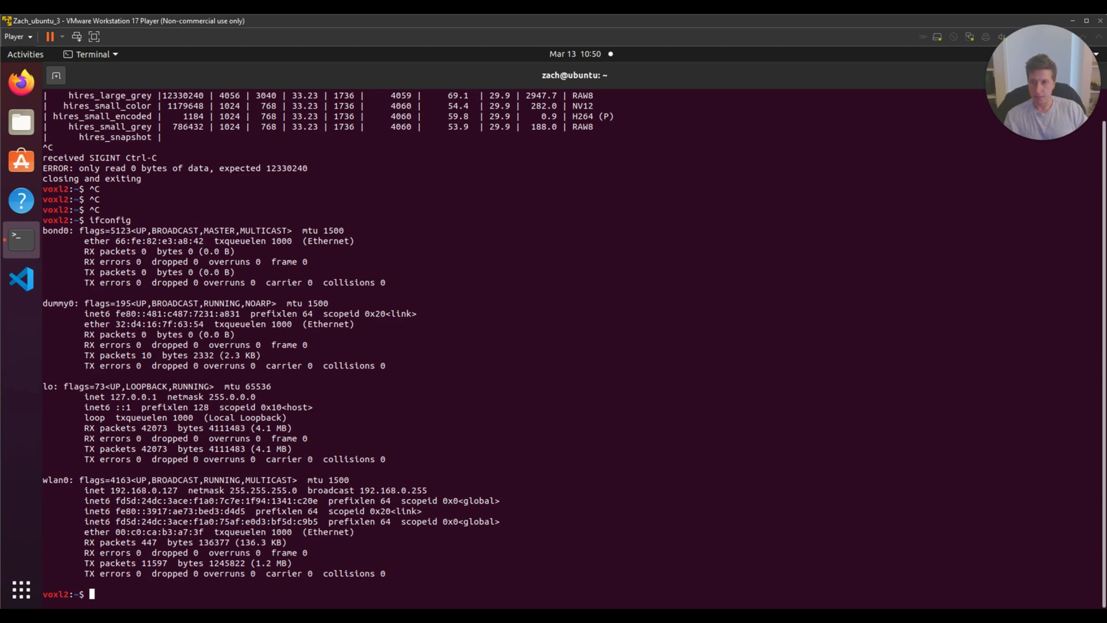
text(voxl-configure-gt)
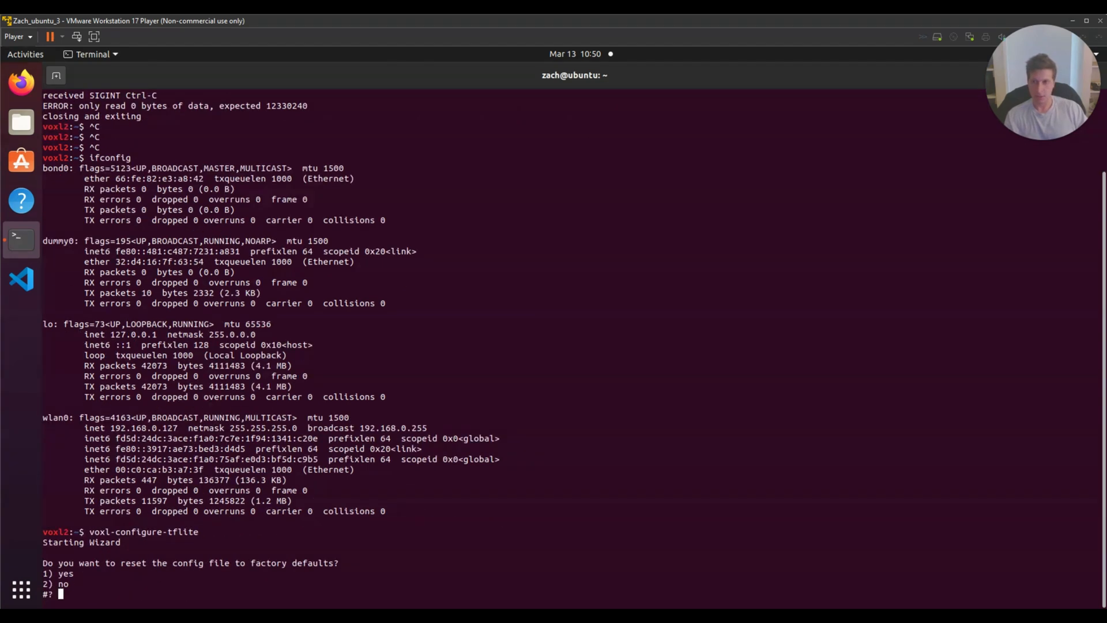
Reset to defaults, enable the server, choose model 7 (YOLOv8 coco) and the Hires camera.
text(1)
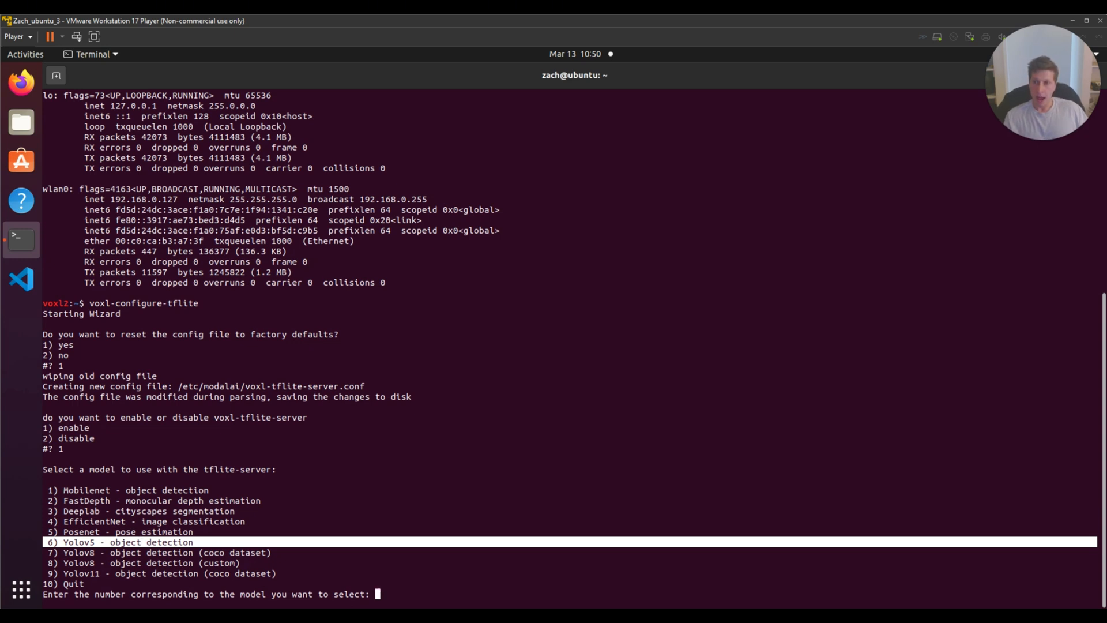
double_click(130, 573)
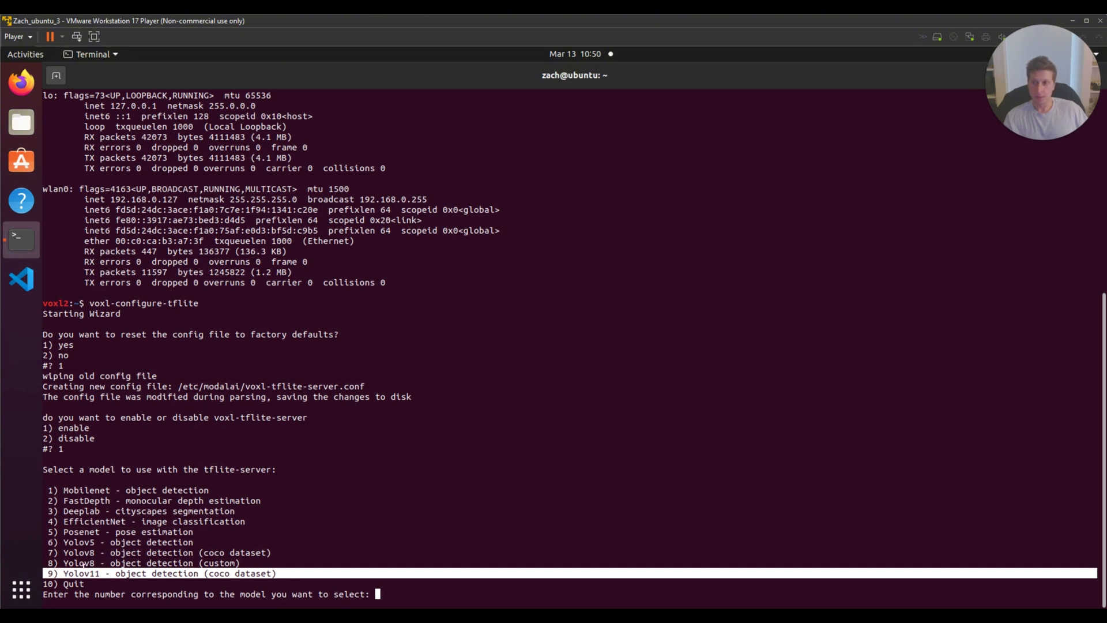
double_click(79, 562)
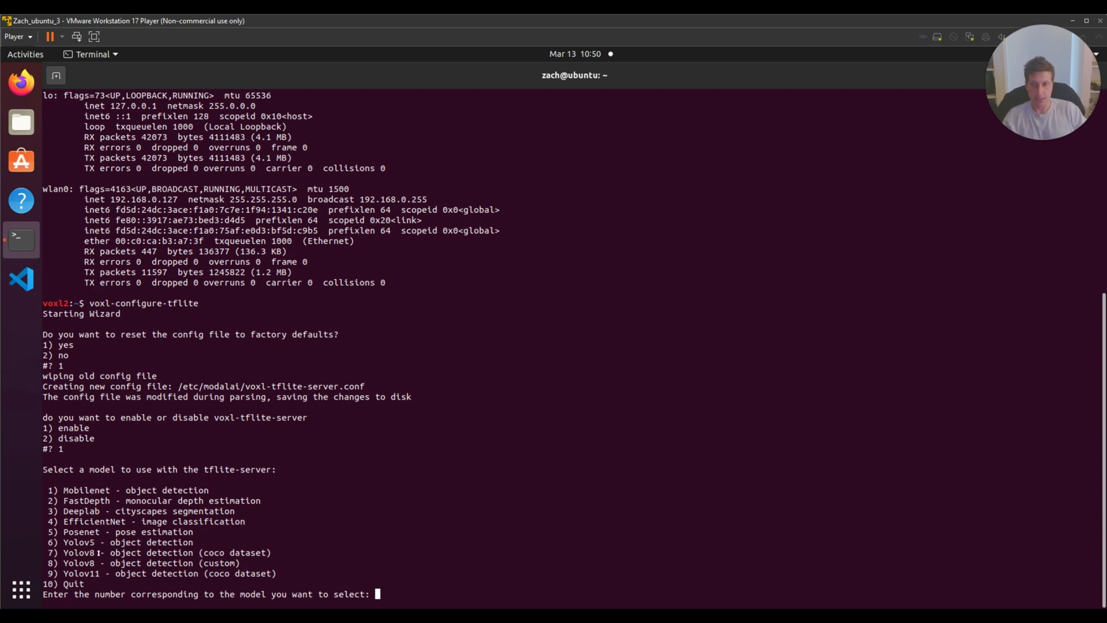
text(7)
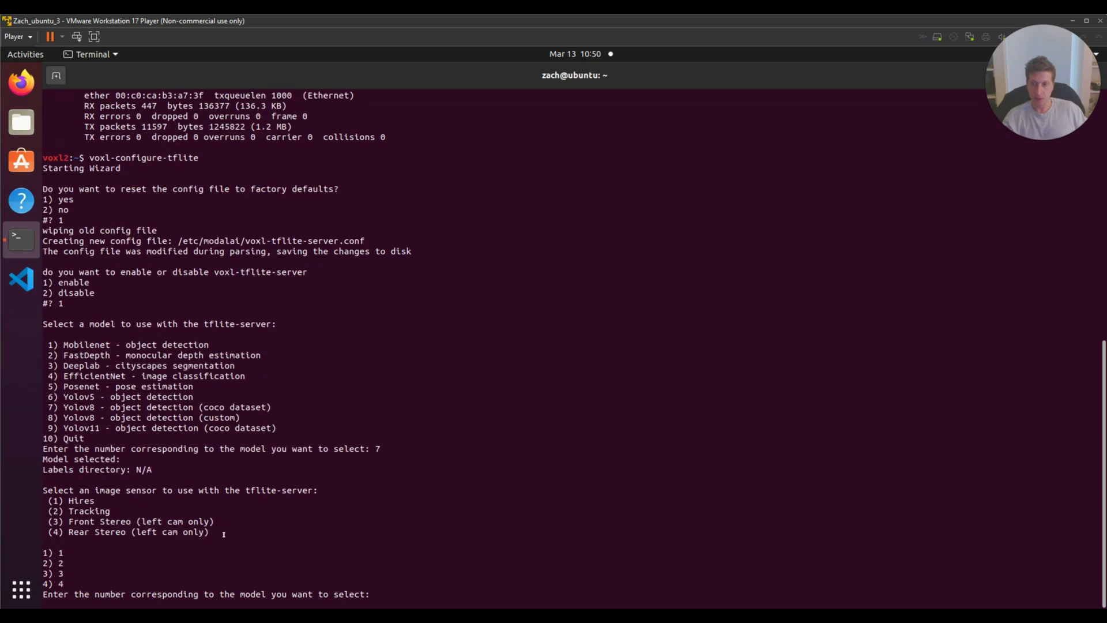
text(1)
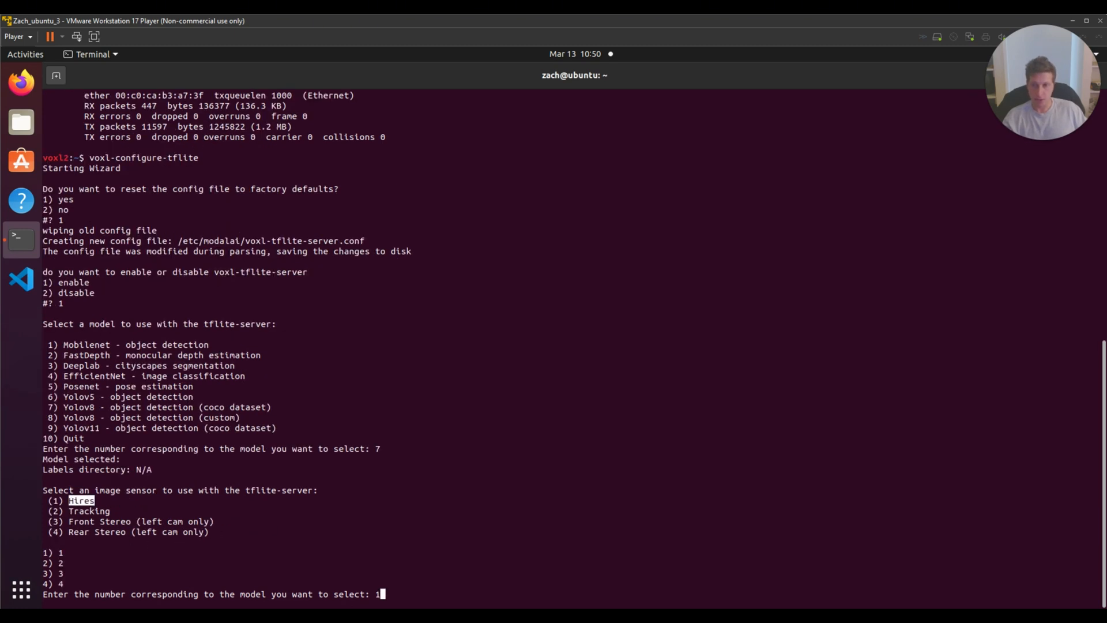
key(Return)
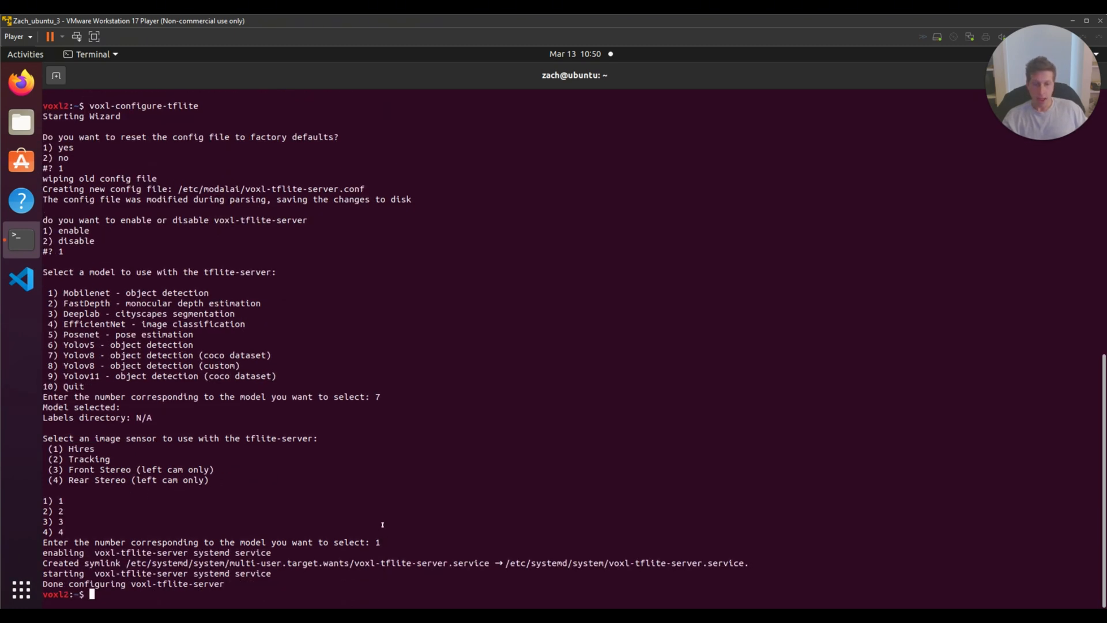
Print /etc/modalai/voxl-tflite-server.conf showing yolov8n, hires_small_color and gpu delegate.
text(cat /etc)
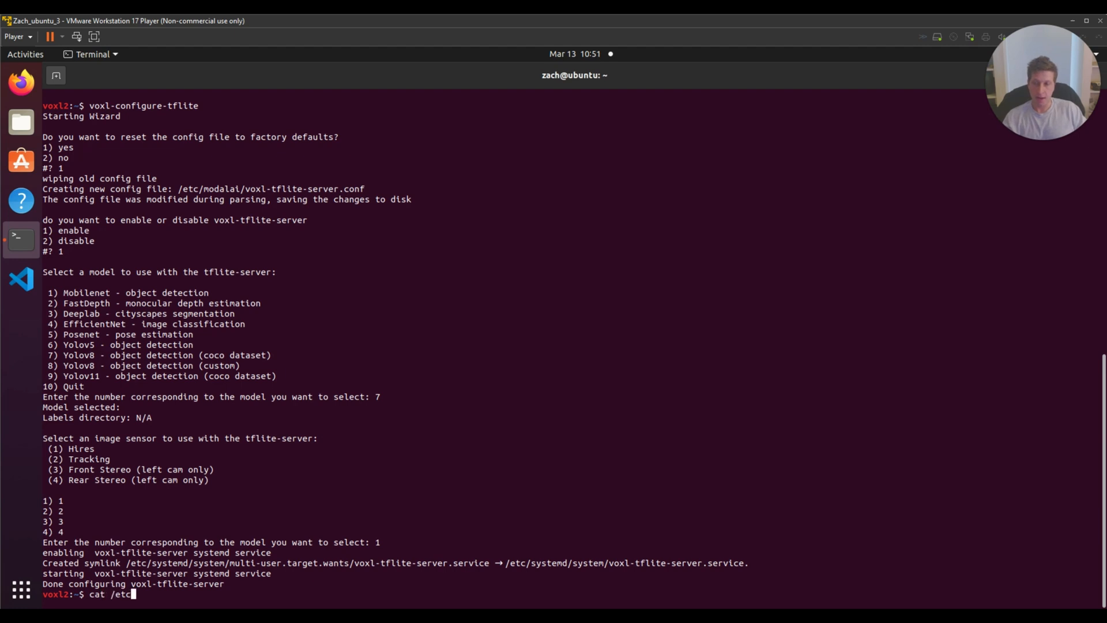
text(modalai/)
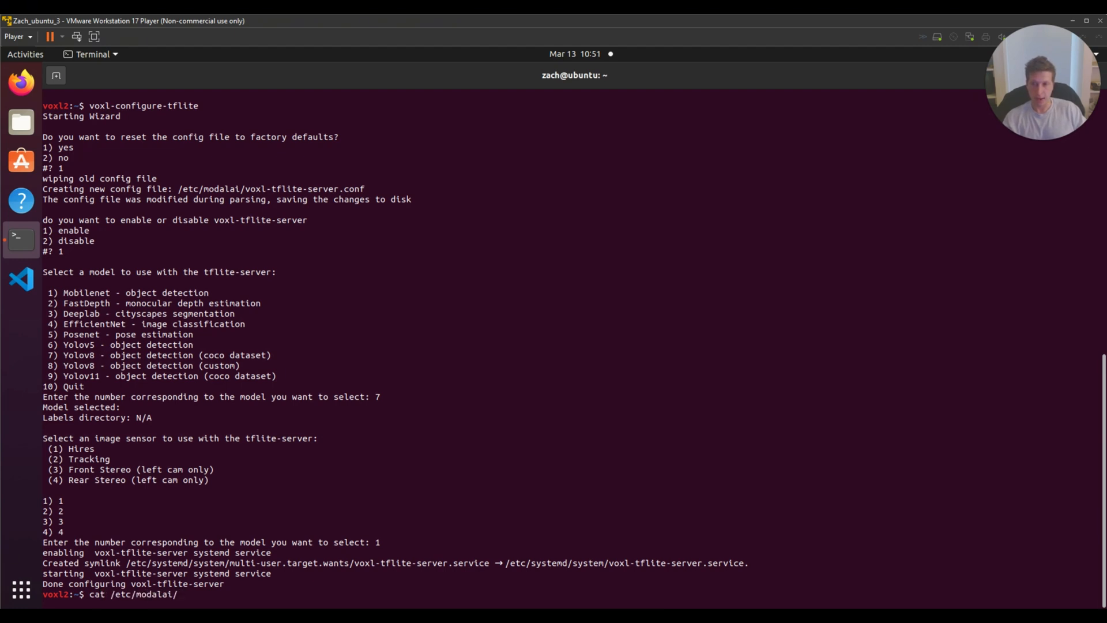
key(Return)
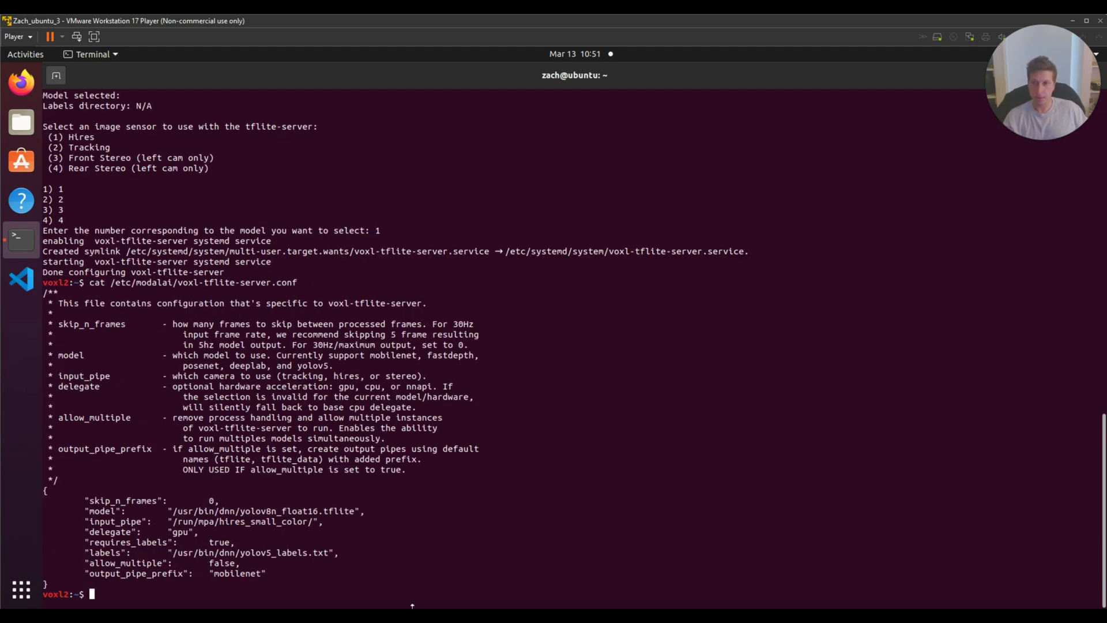
double_click(243, 521)
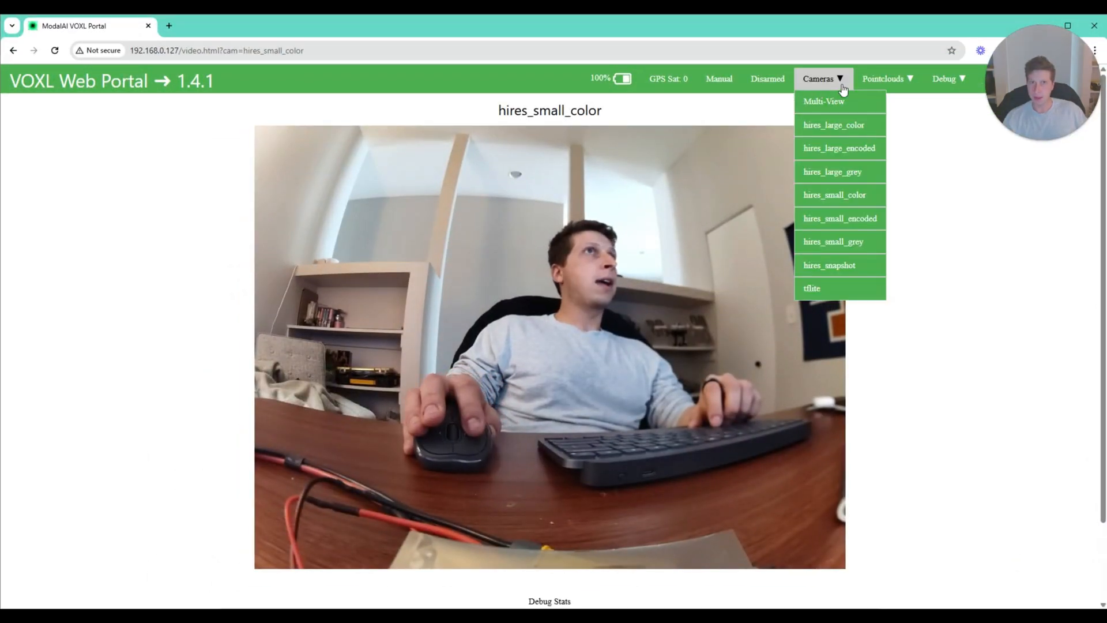
Switch the VOXL Portal camera view to the tflite detection stream.
click(811, 289)
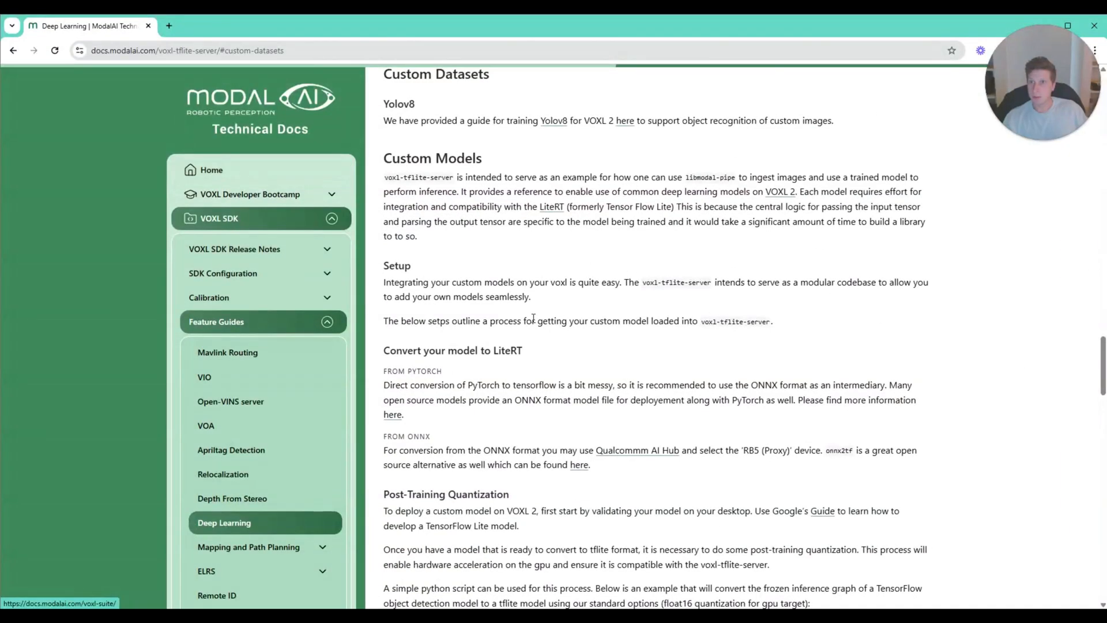
Follow the Custom Datasets 'here' link to the YOLOv8 training guide.
double_click(438, 120)
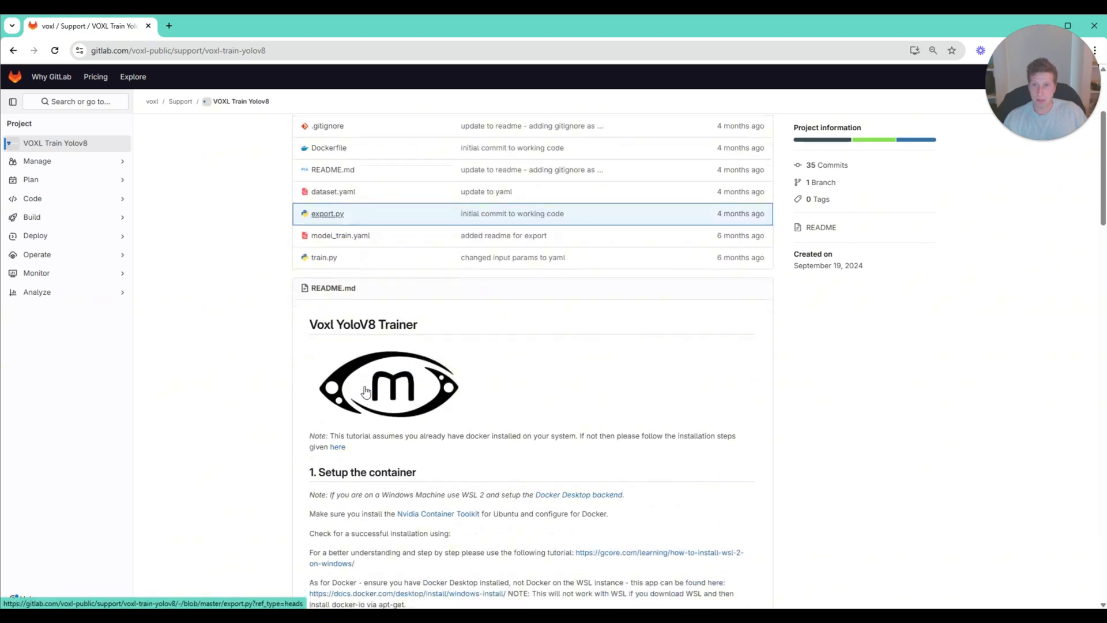
Scroll the VOXL Train Yolov8 README through label format, train config and Start Container.
scroll(down, 3)
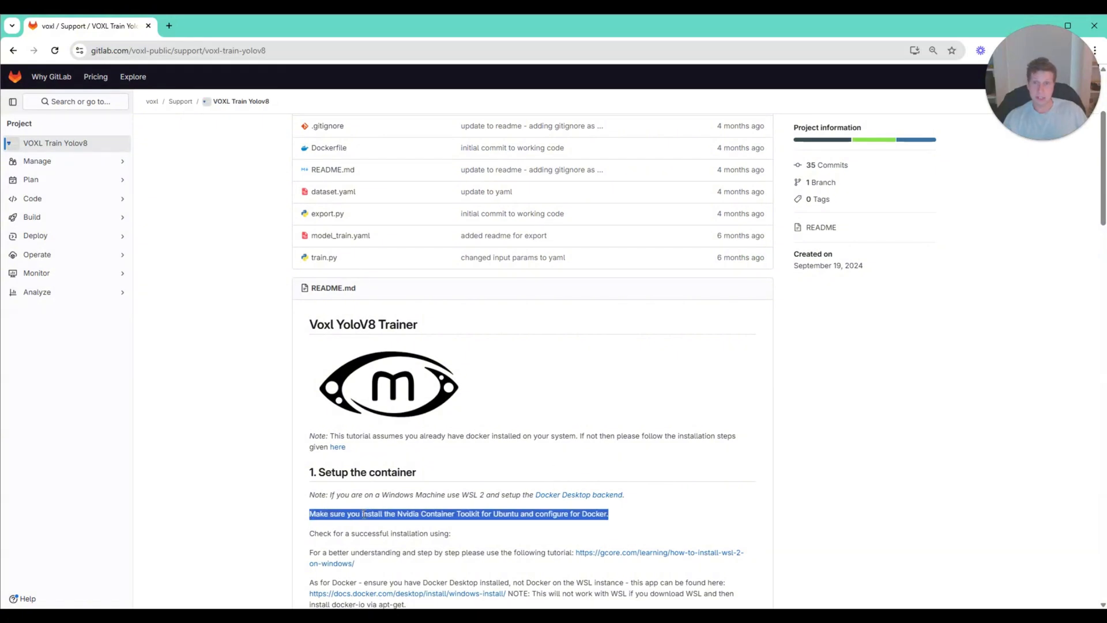
mouse_move(480, 453)
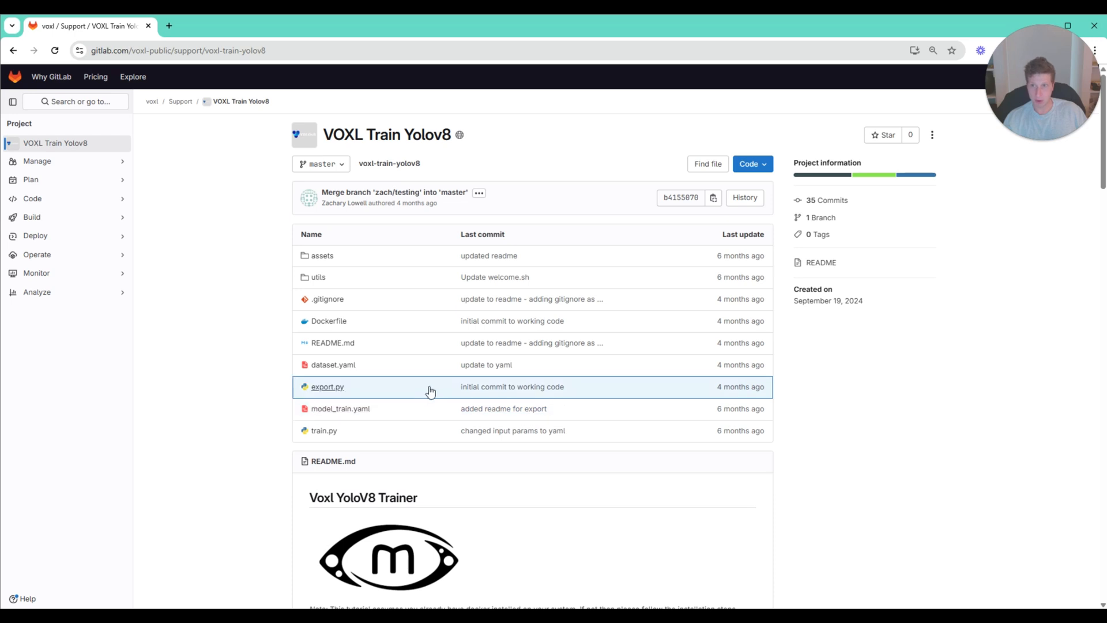
scroll(down, 3)
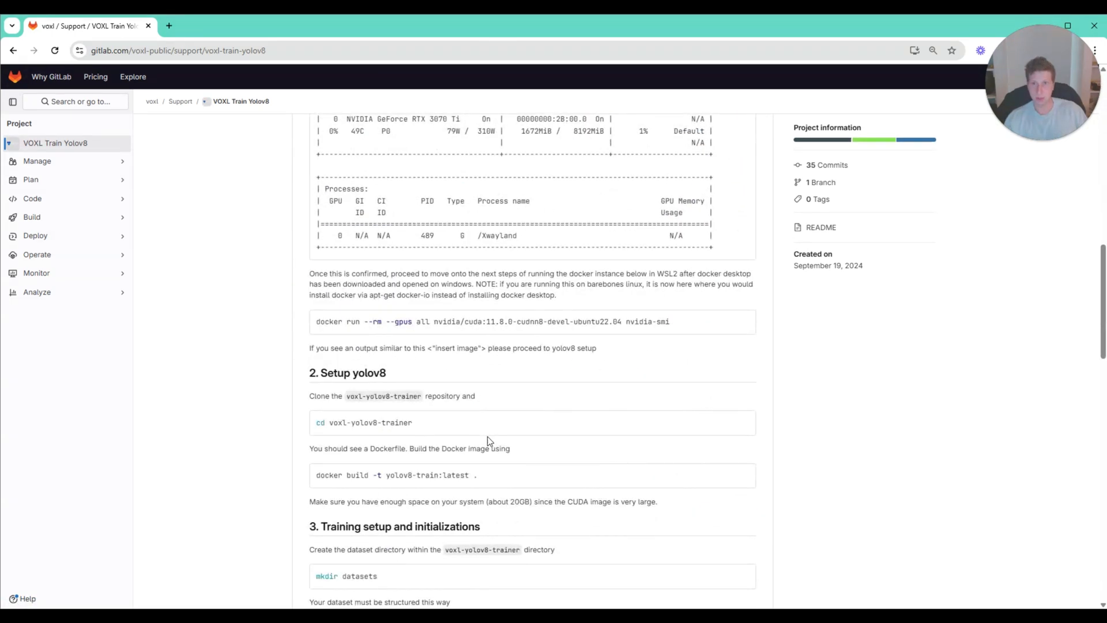
mouse_move(527, 373)
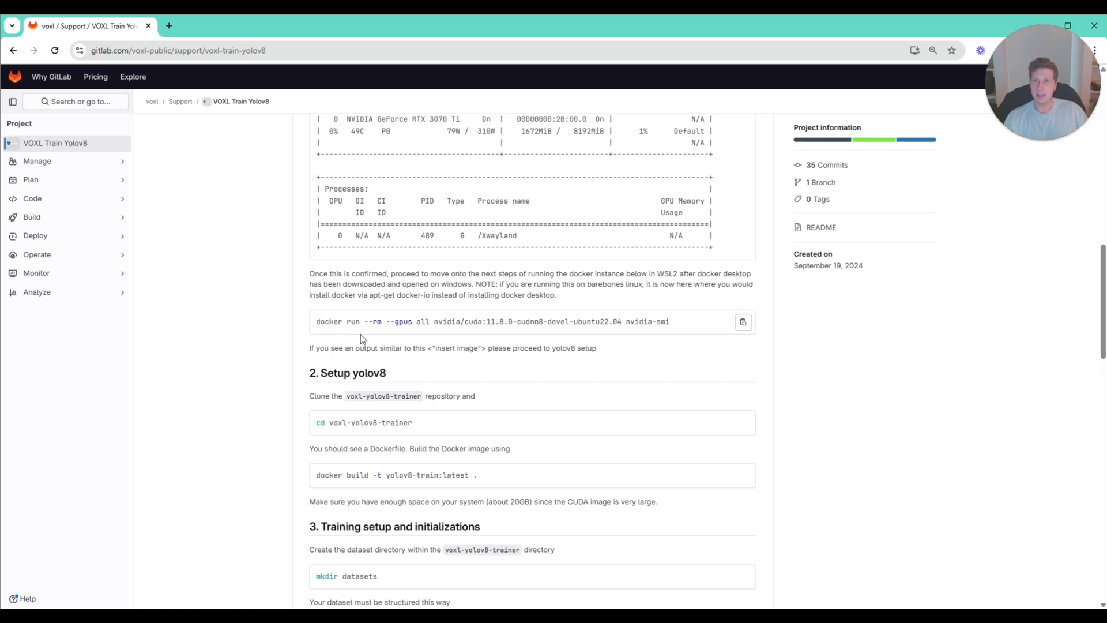
scroll(down, 3)
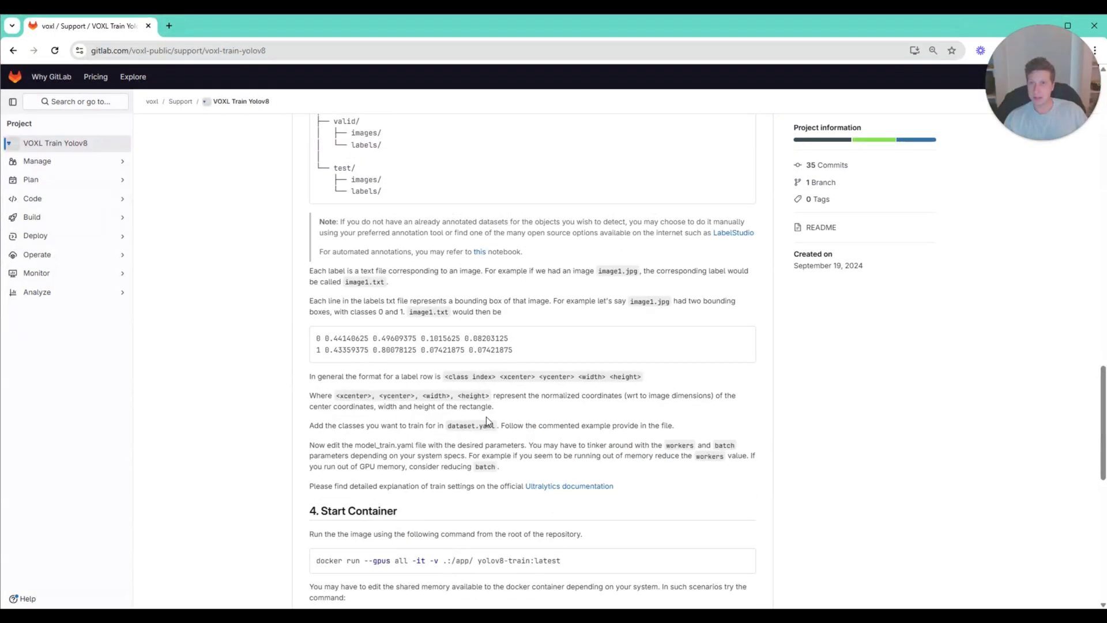
mouse_move(568, 485)
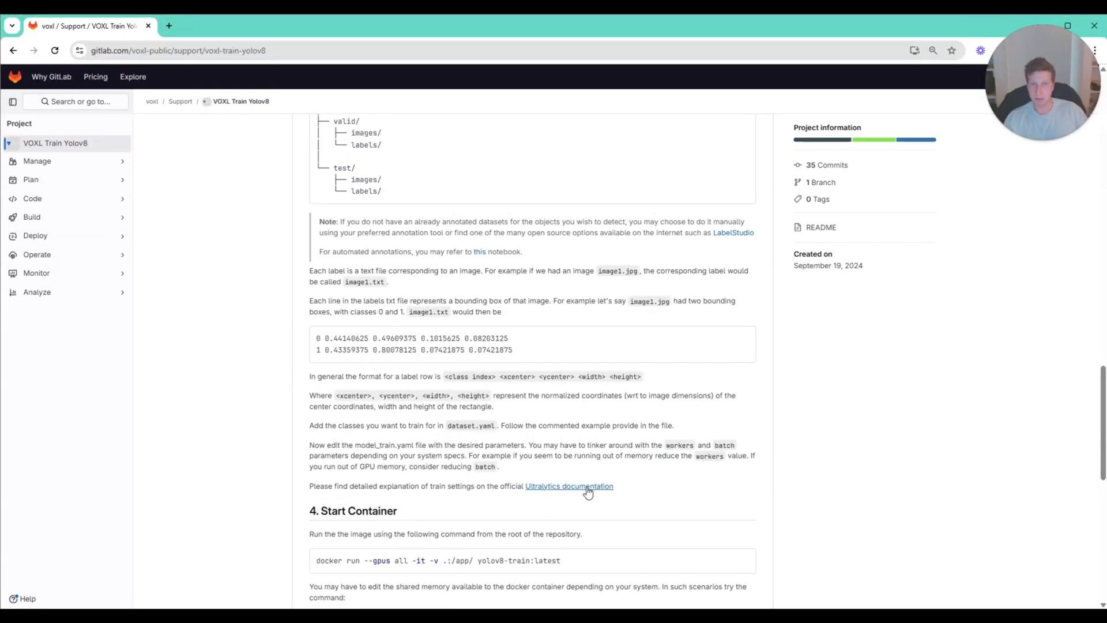
mouse_move(629, 37)
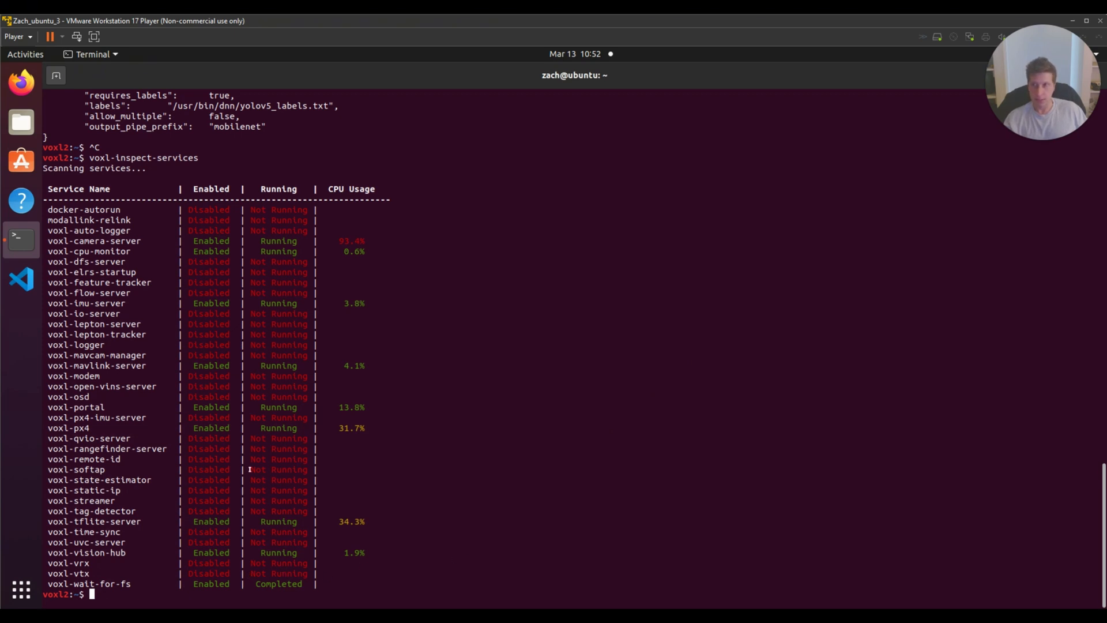
mouse_move(444, 530)
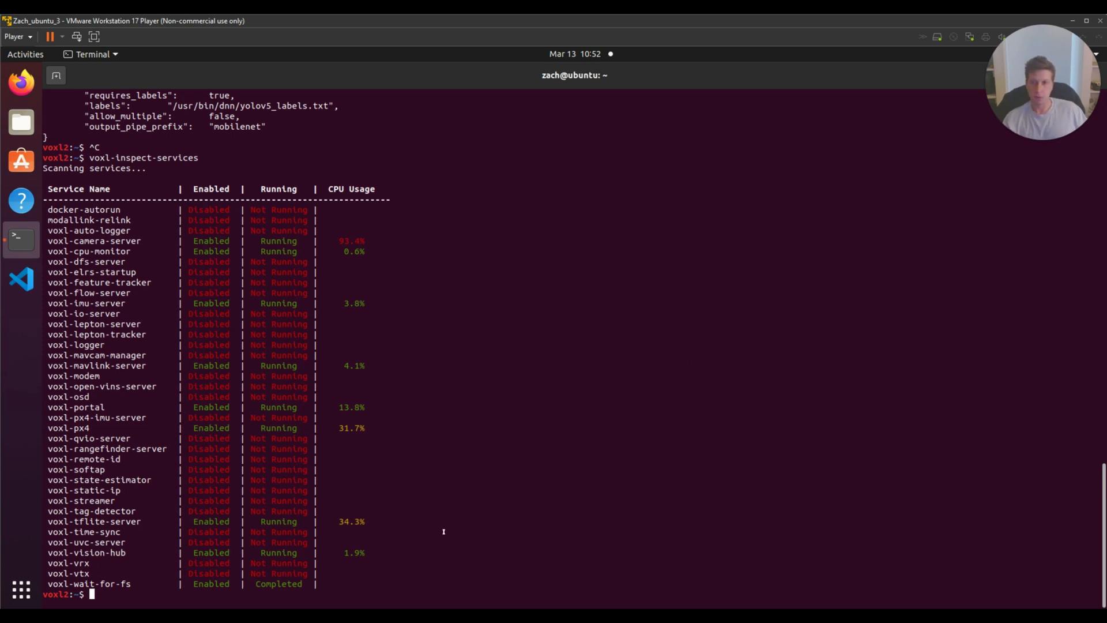
Rerun the tflite wizard with option 8, custom_file.tflite, custom_file.txt labels and Hires camera.
text(voxl-configure-tflite)
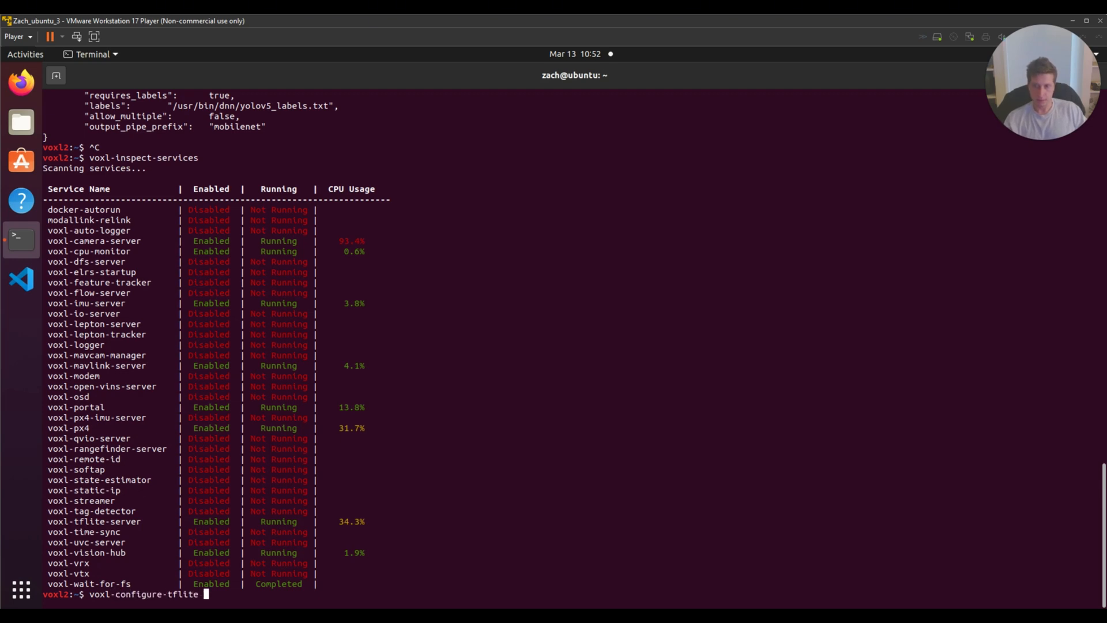
text(1)
text(8)
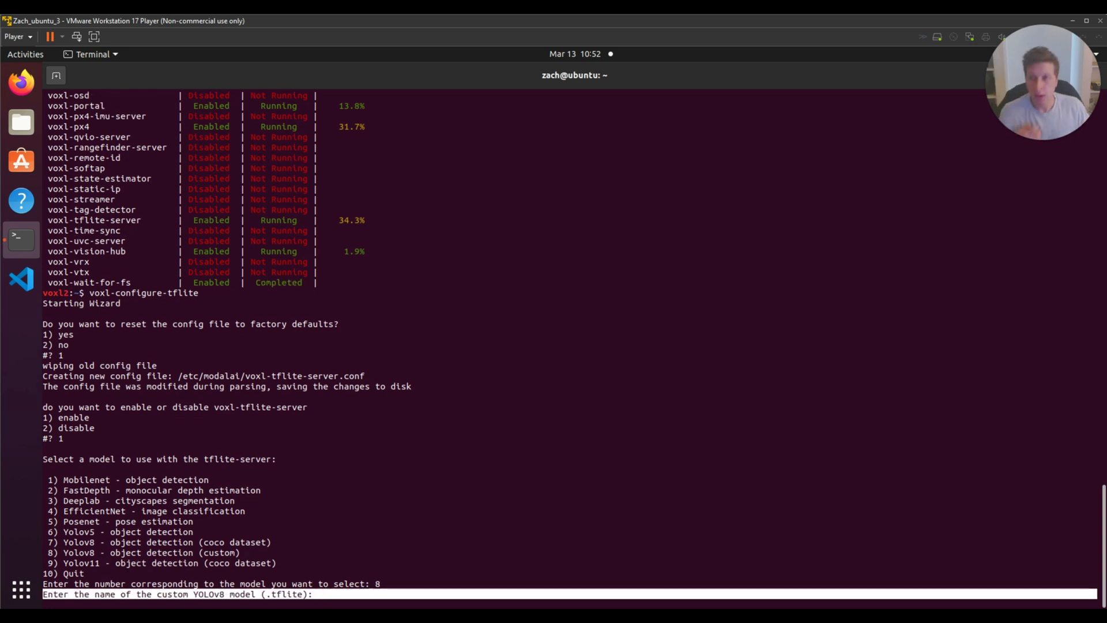
mouse_move(531, 488)
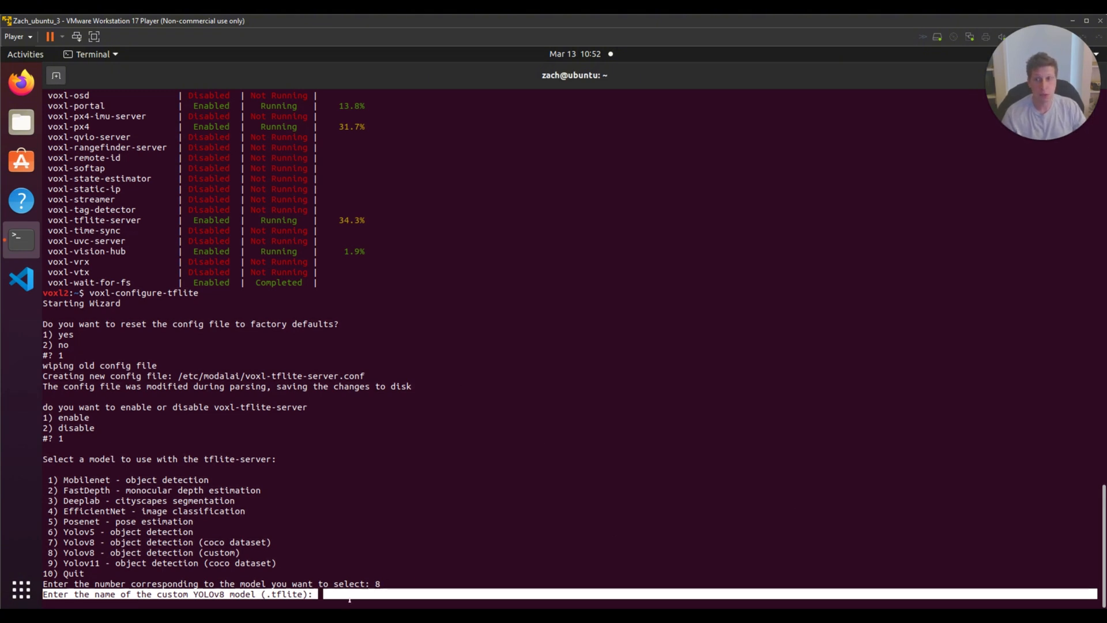
text(custom_file.tflite)
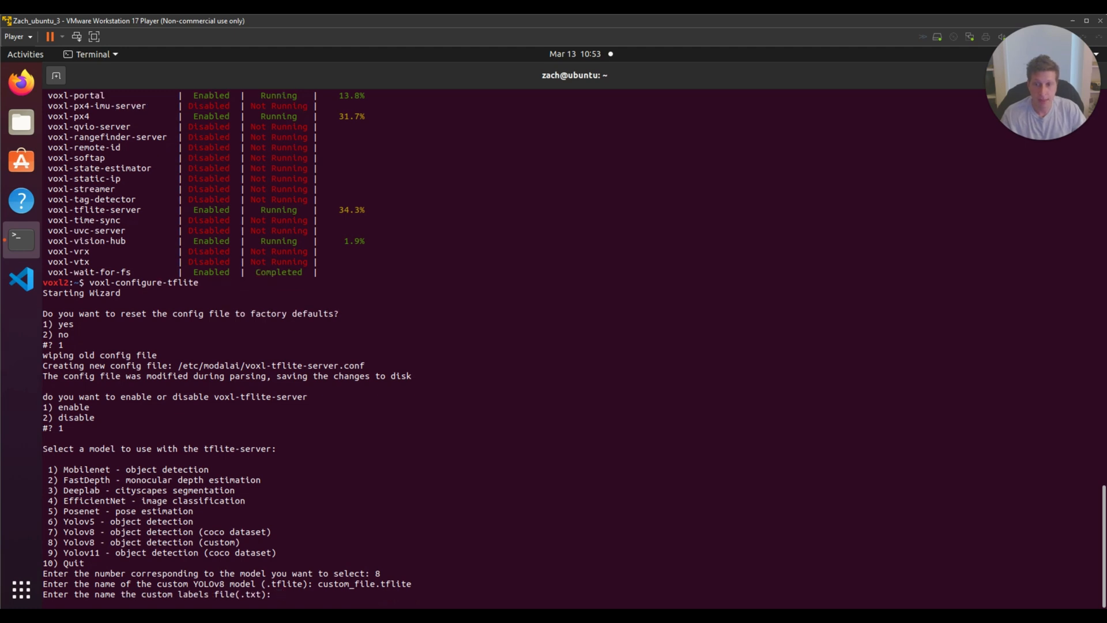
text(custom_file.txt)
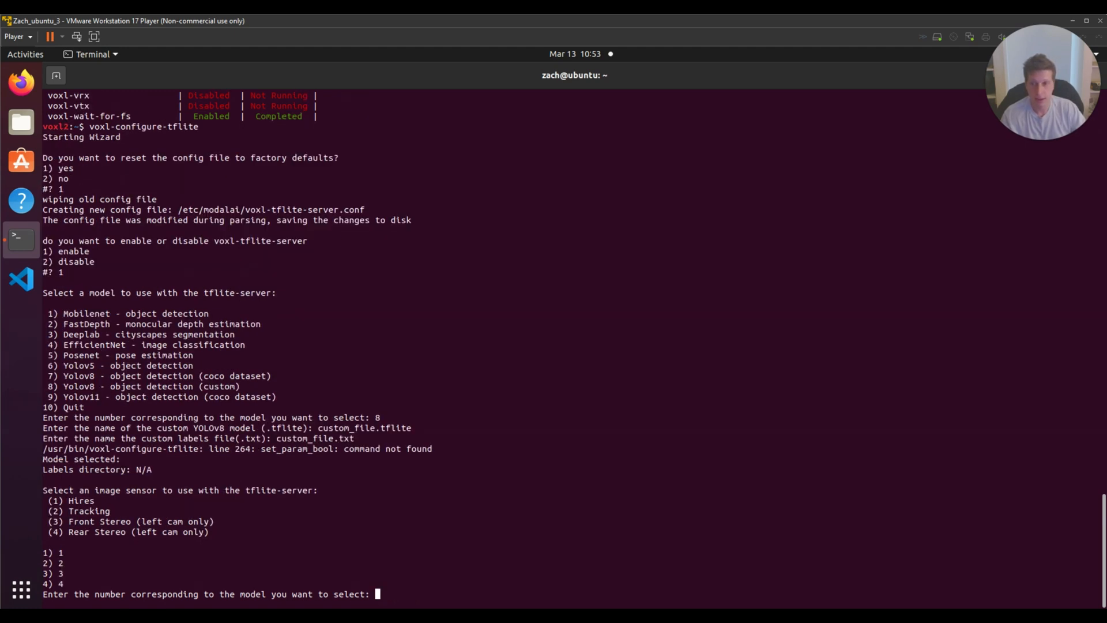
text(1)
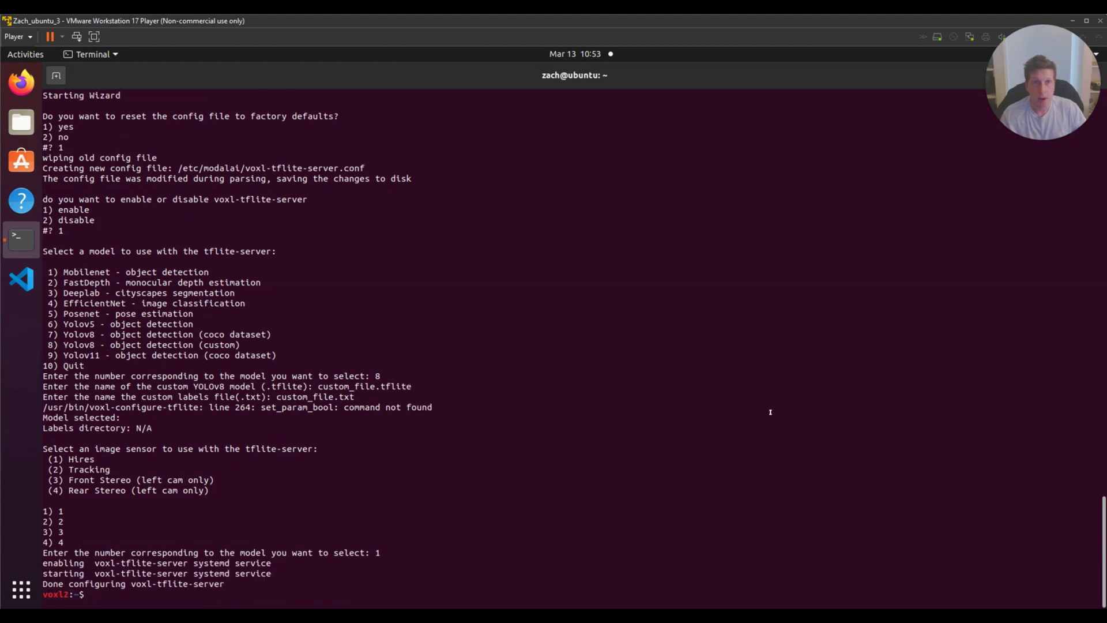
mouse_move(890, 486)
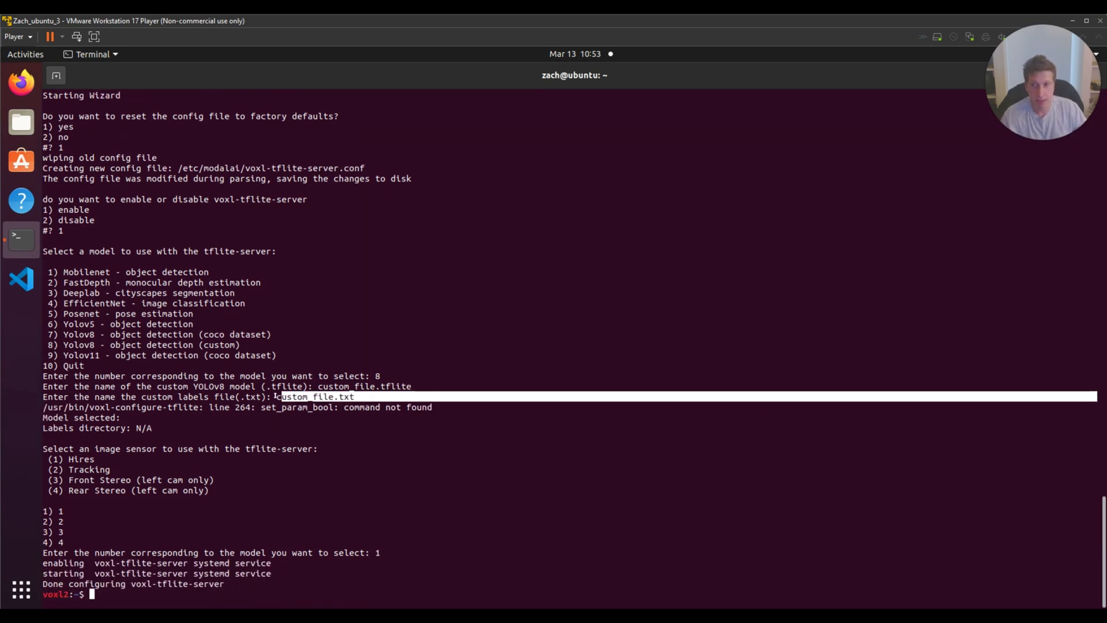
click(55, 76)
text(ls)
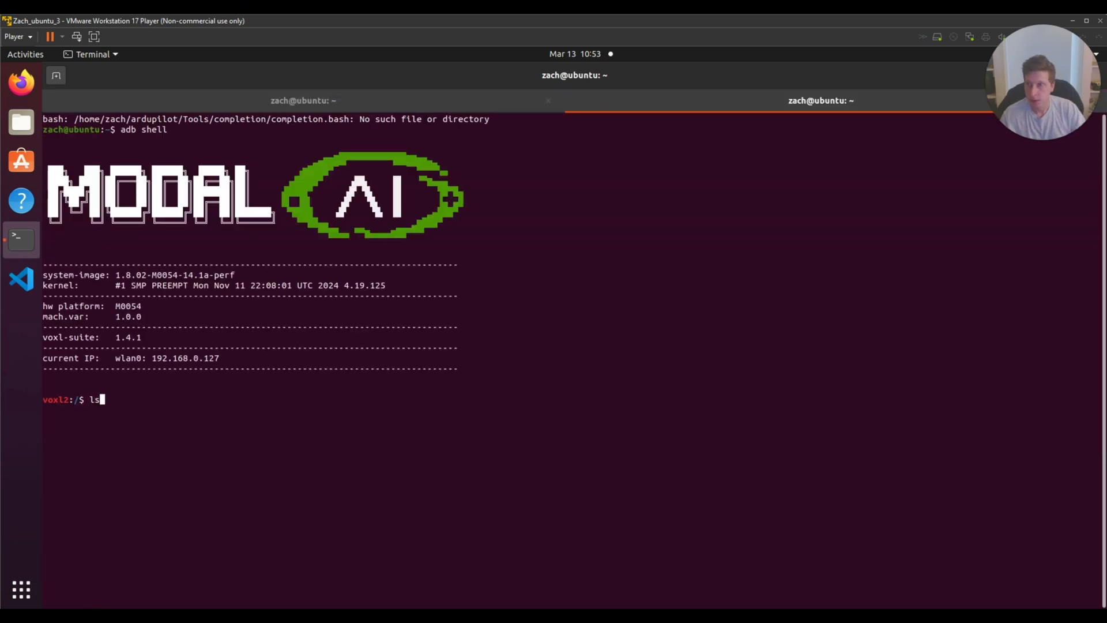
List /usr/bin/dnn/ and select the yolov8n_float16.tflite model file name.
text(/usr/bin/dnn/)
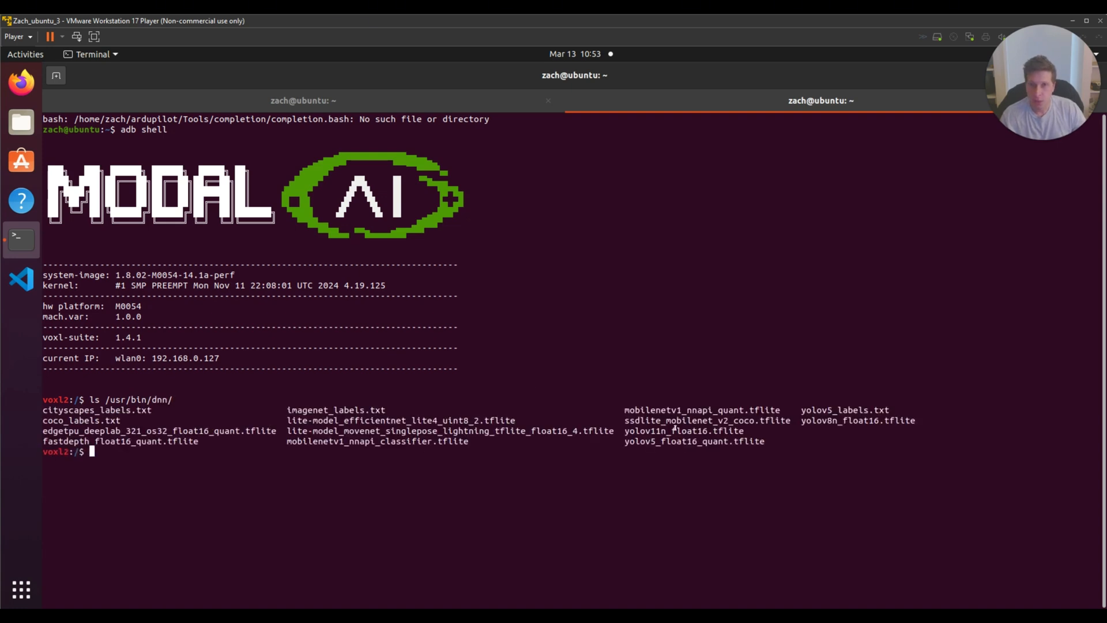
double_click(858, 419)
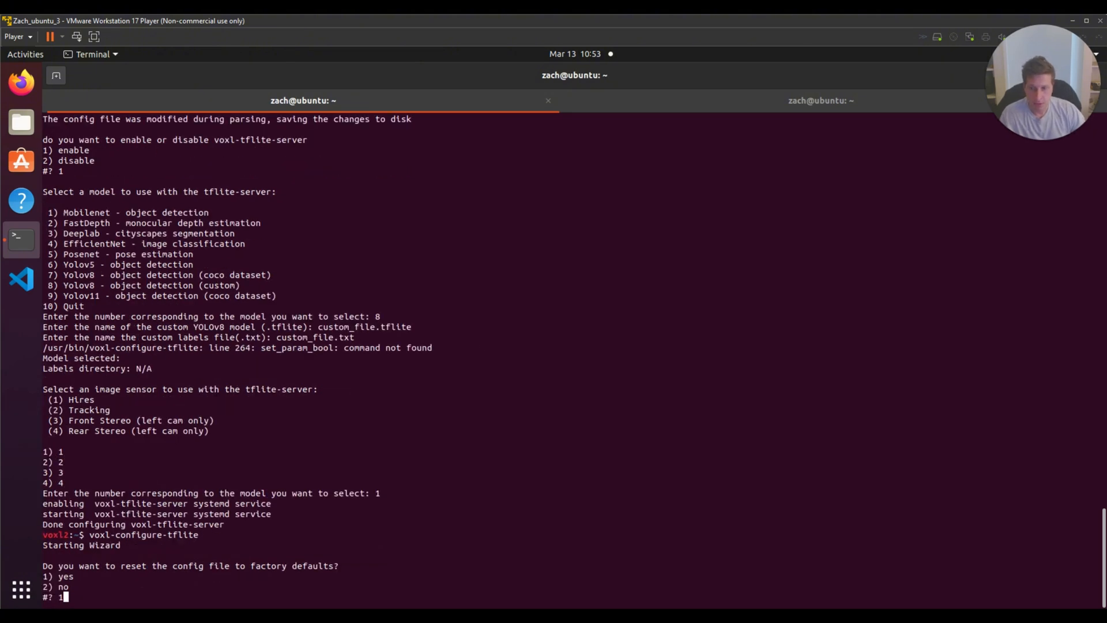
Reset tflite config to defaults, enter yolov8n_float16.tflite, and copy yolov5_labels.txt from the listing.
key(enter)
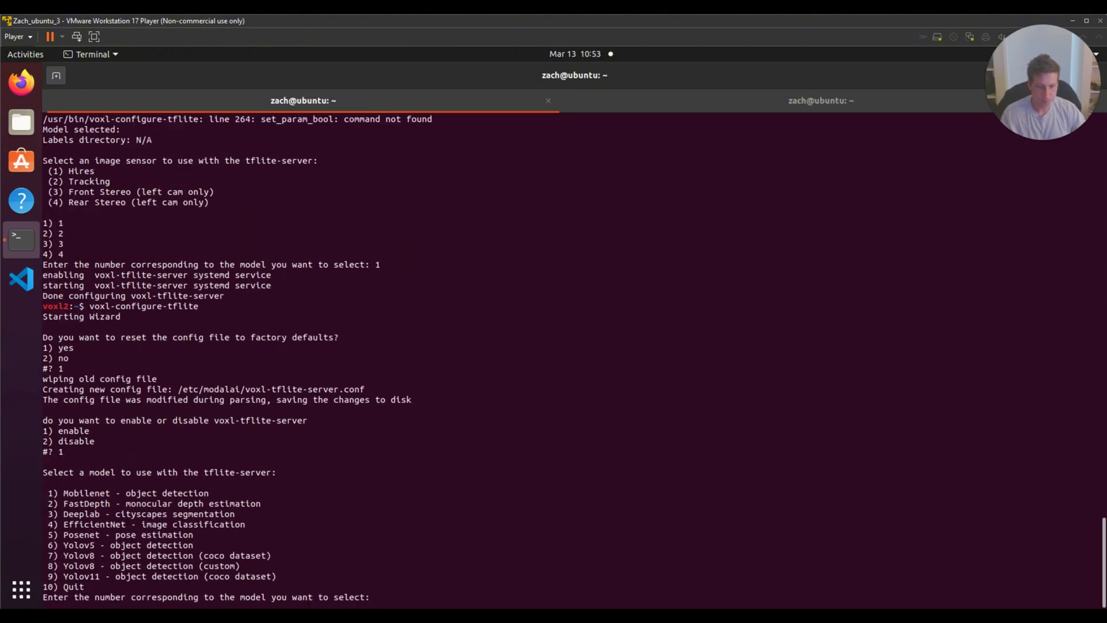
text(yolov8n_float16.tflite)
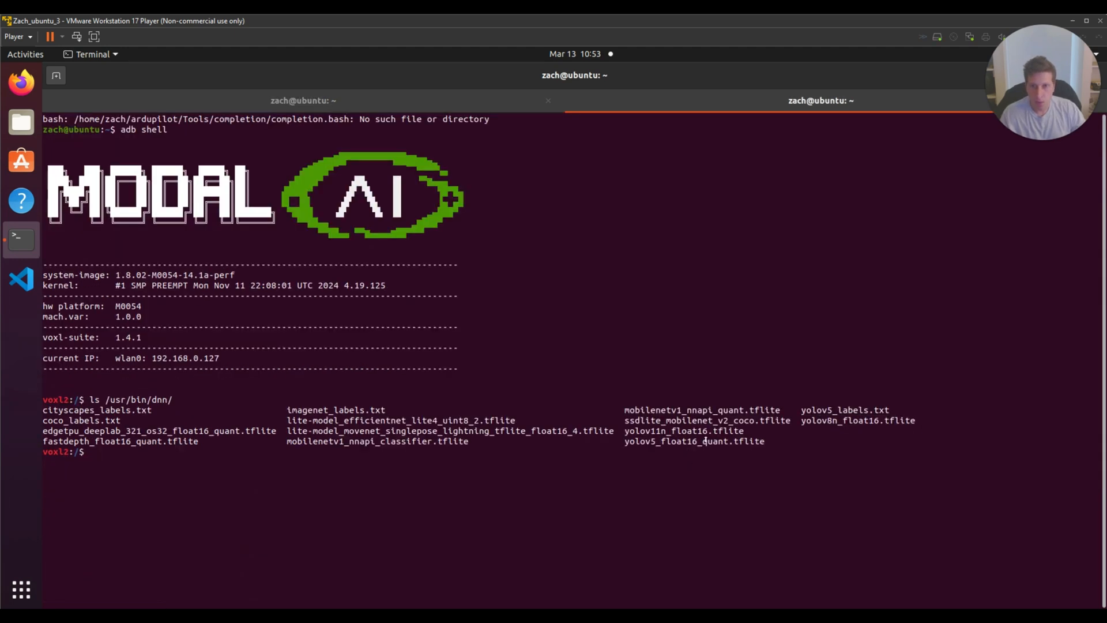
double_click(845, 409)
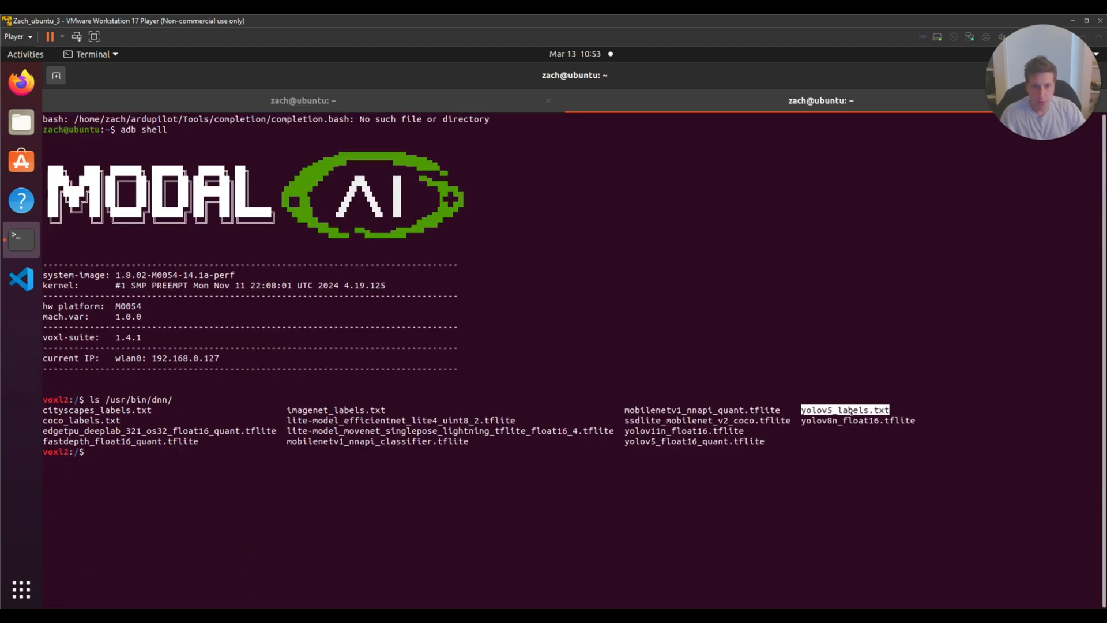
right_click(875, 417)
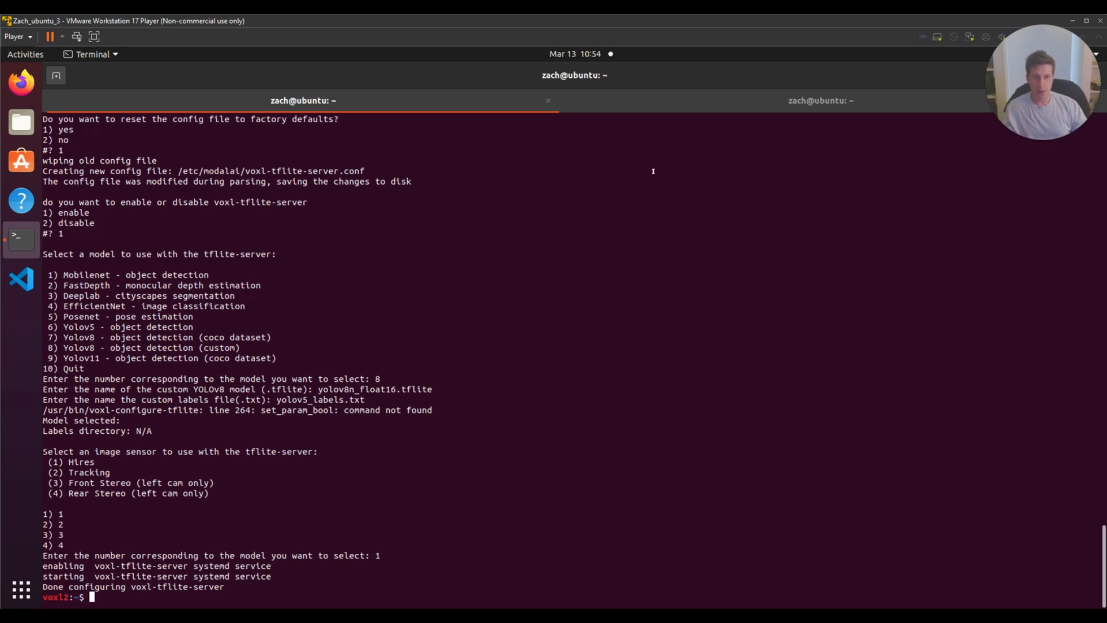
click(821, 101)
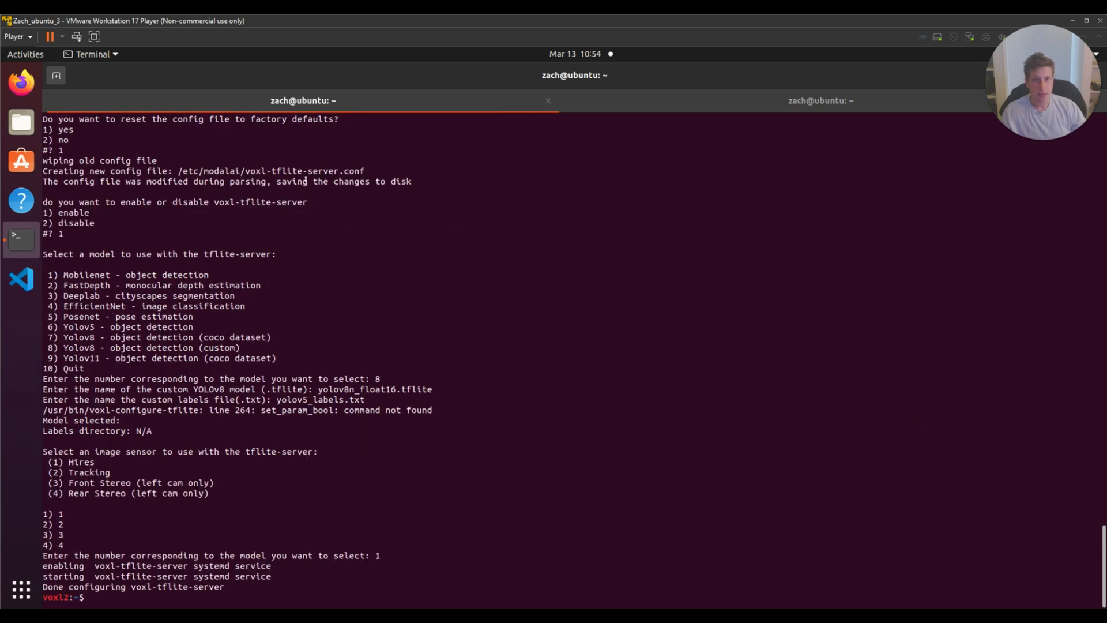
mouse_move(438, 456)
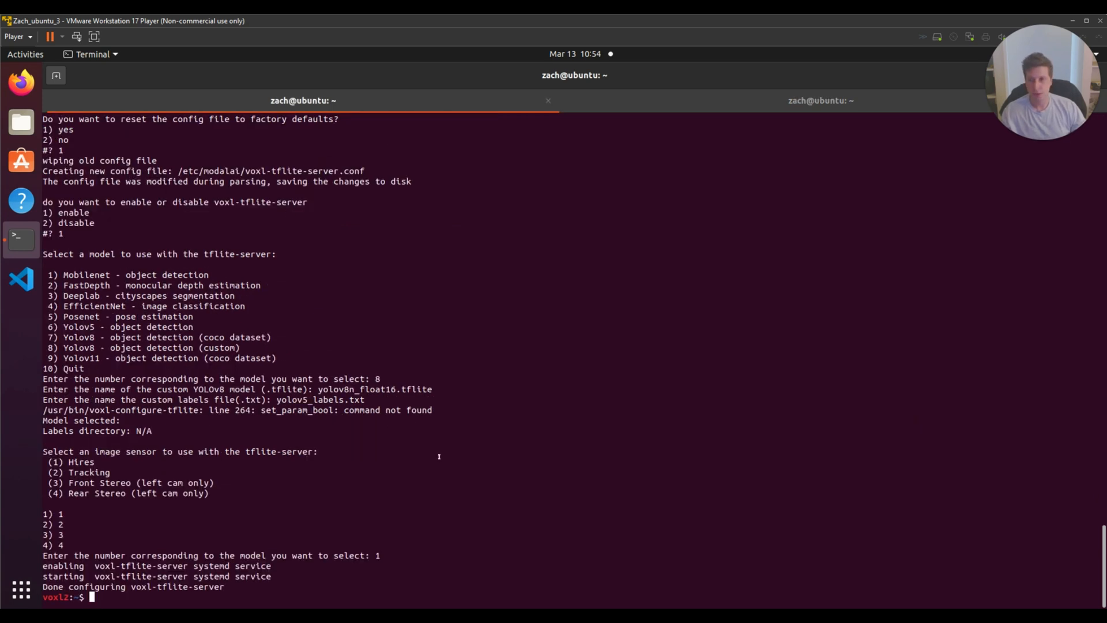